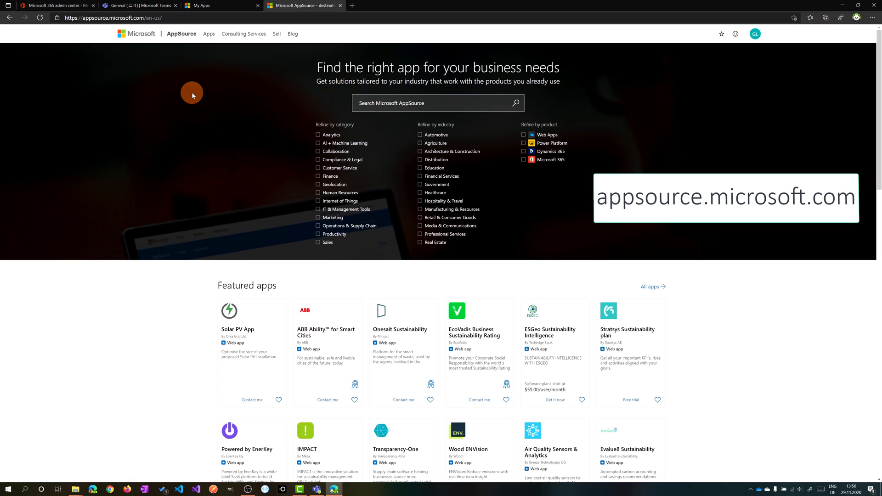
pyautogui.moveTo(135, 58)
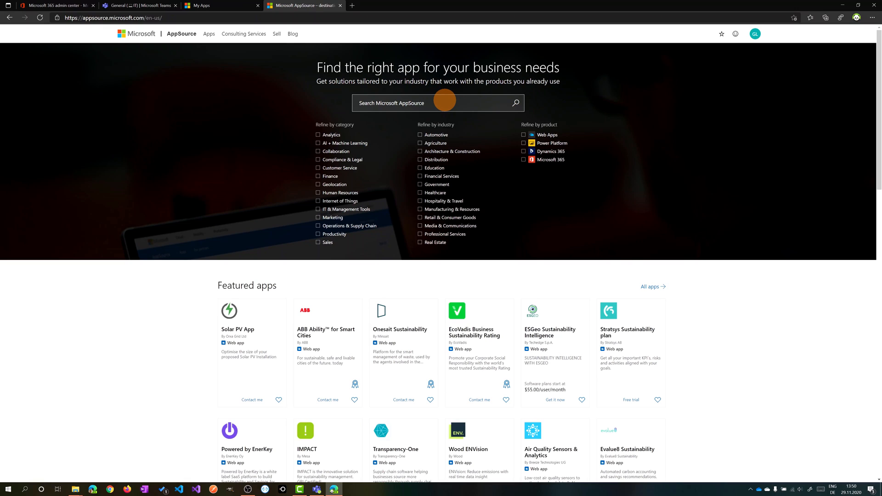
# Search Microsoft AppSource for 'adobe pdf'
pyautogui.click(438, 103)
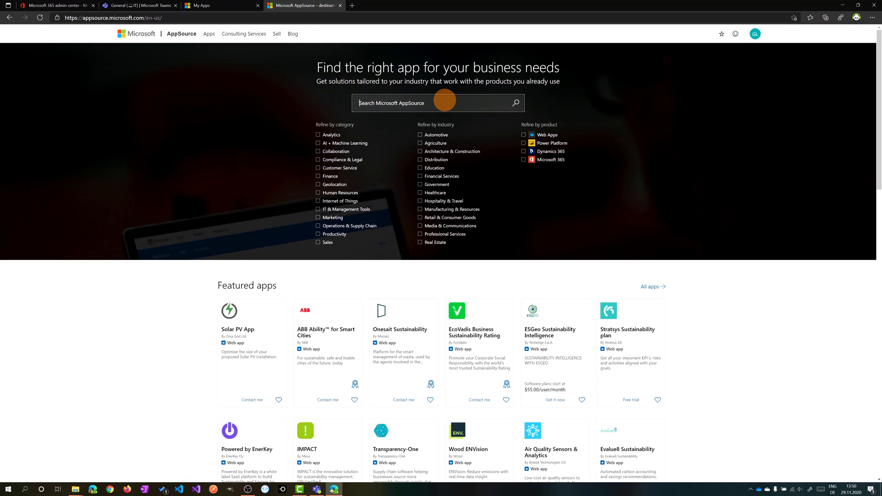
pyautogui.write('add')
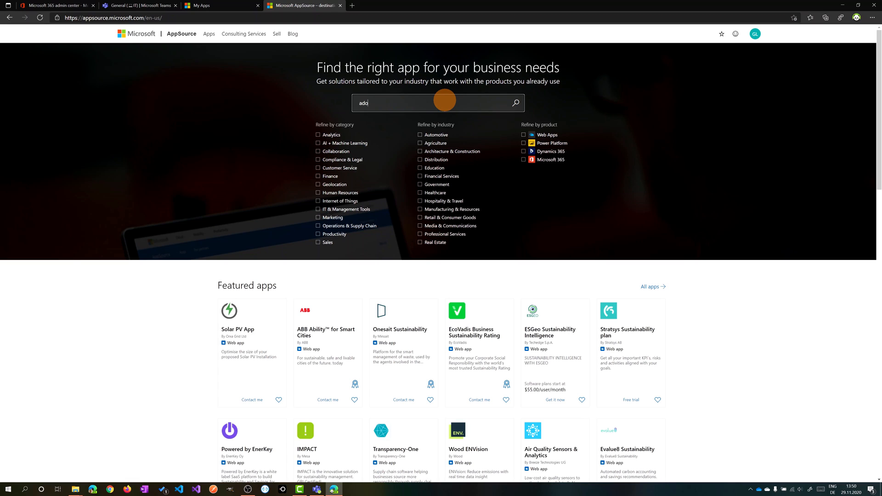
pyautogui.write('adobe pdf')
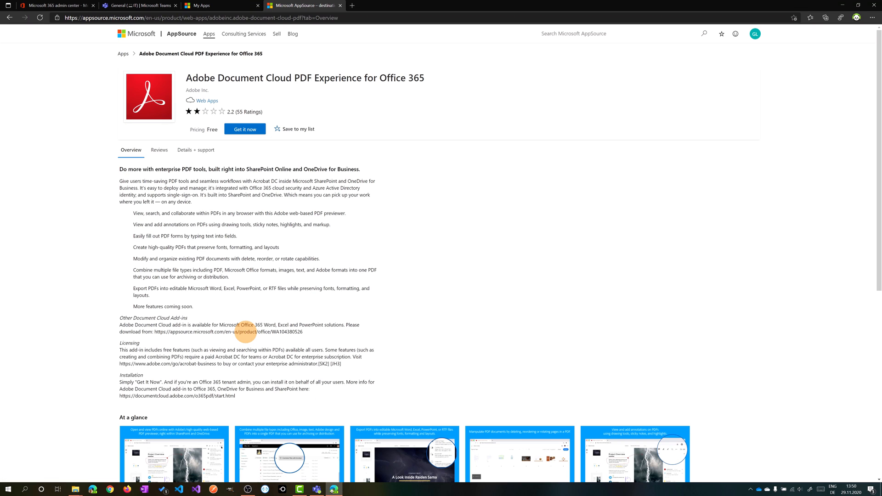
pyautogui.moveTo(242, 283)
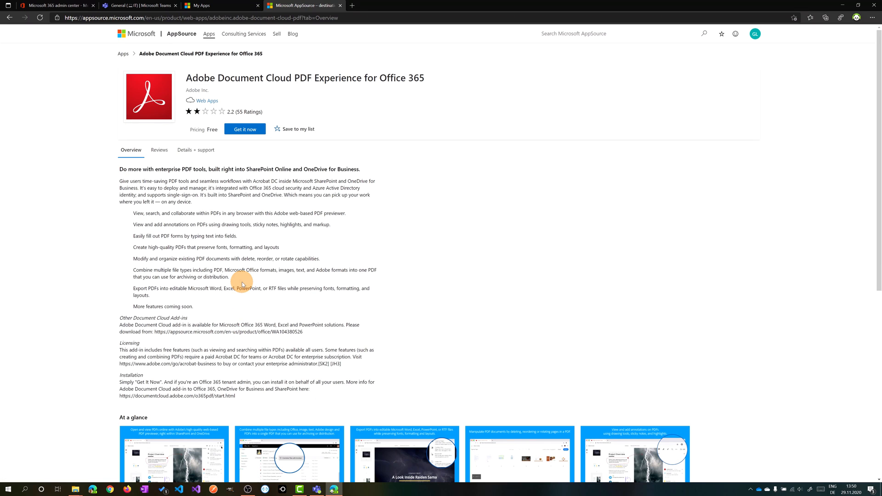
pyautogui.moveTo(207, 200)
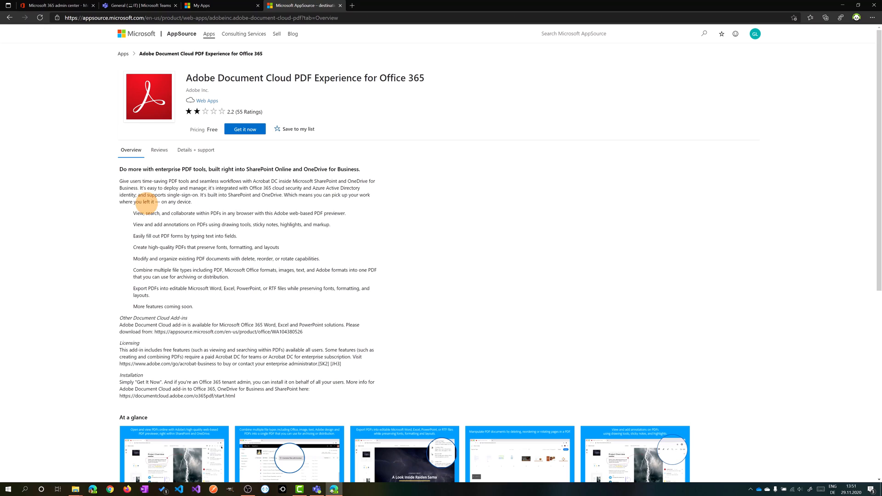
pyautogui.moveTo(221, 213)
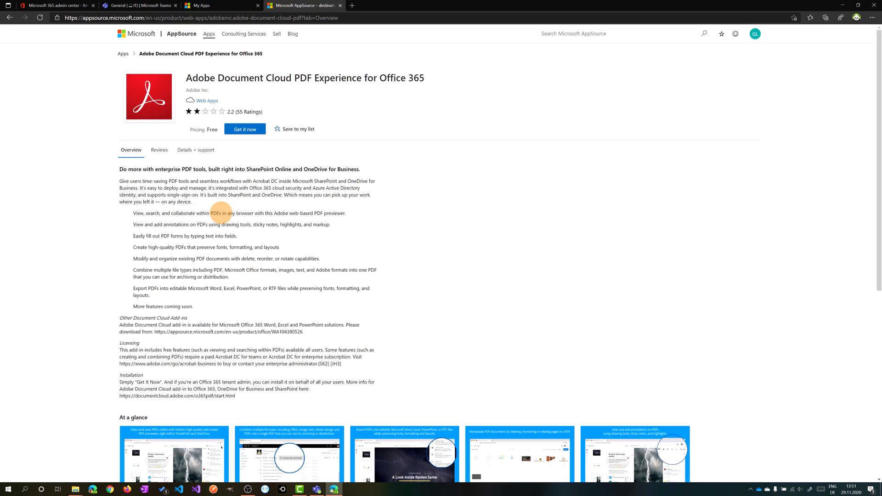
pyautogui.scroll(-3)
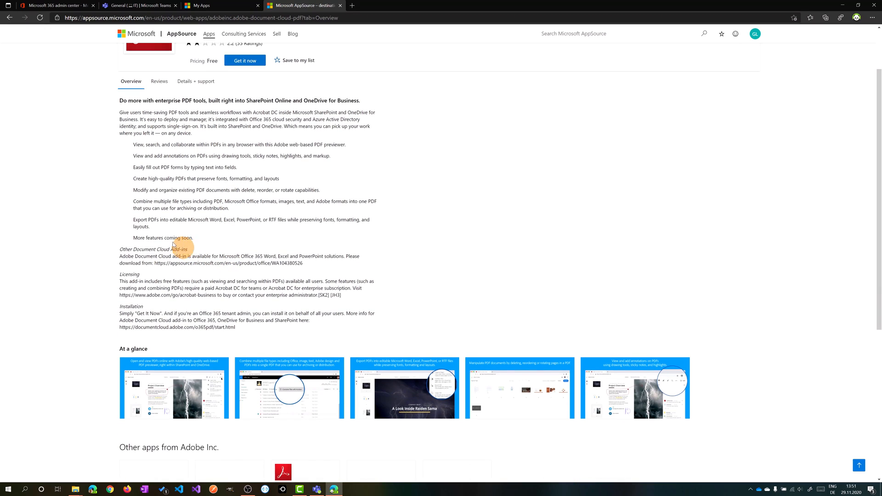
pyautogui.moveTo(362, 295)
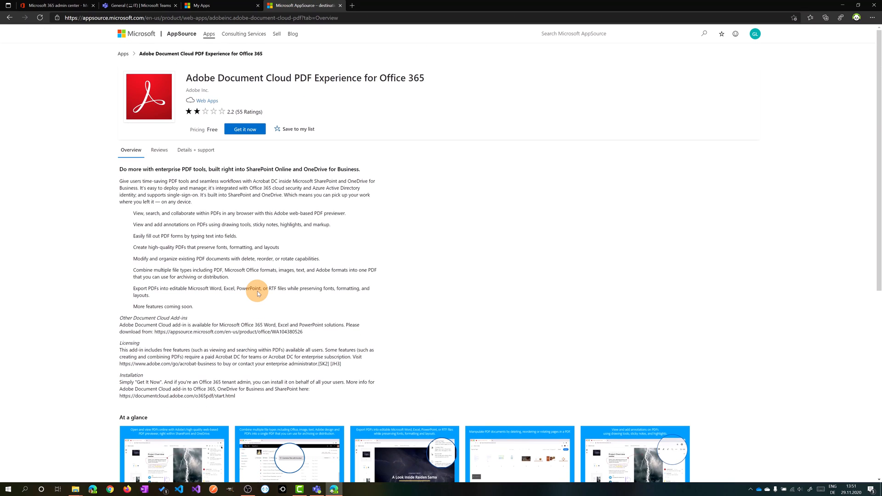
pyautogui.click(245, 129)
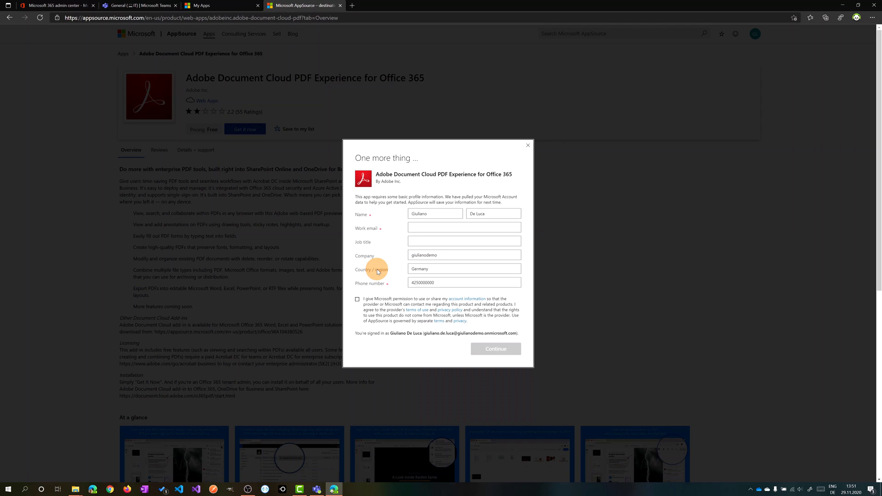
pyautogui.moveTo(379, 249)
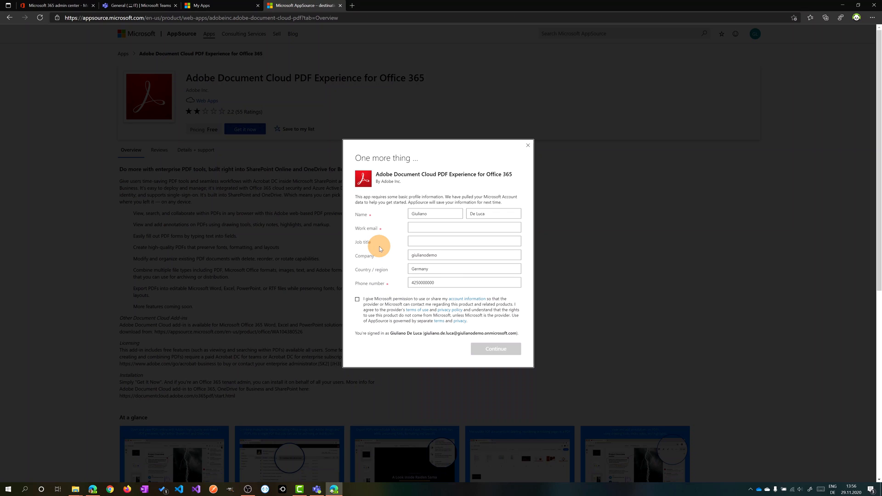
# Choose Get it now to bring up the 'One more thing' profile form
pyautogui.click(218, 5)
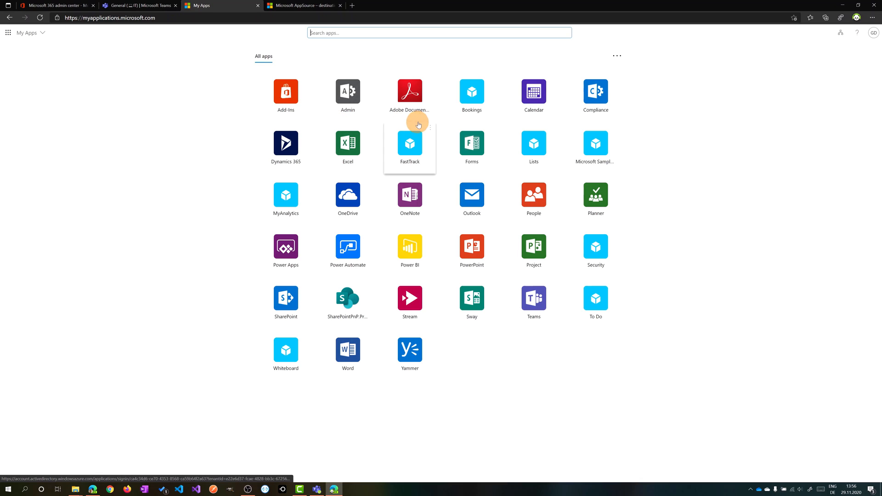
pyautogui.moveTo(409, 93)
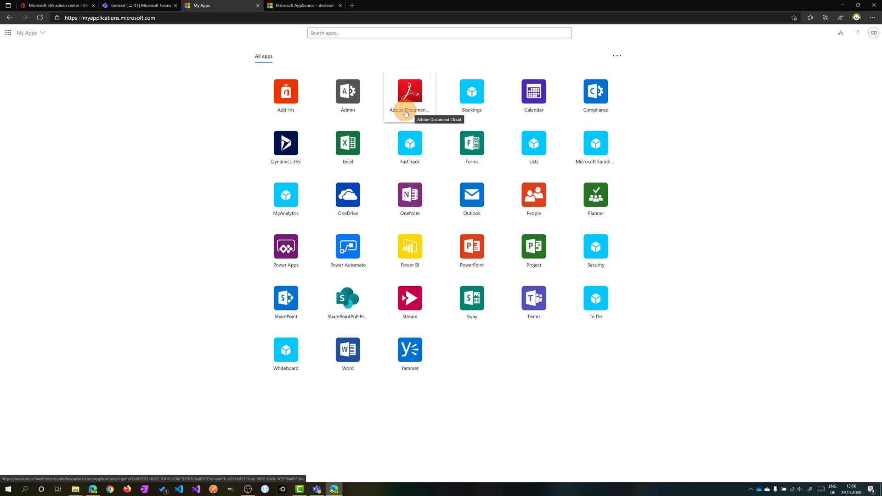
# Launch the Adobe Document Cloud tile from the My Apps list
pyautogui.click(140, 5)
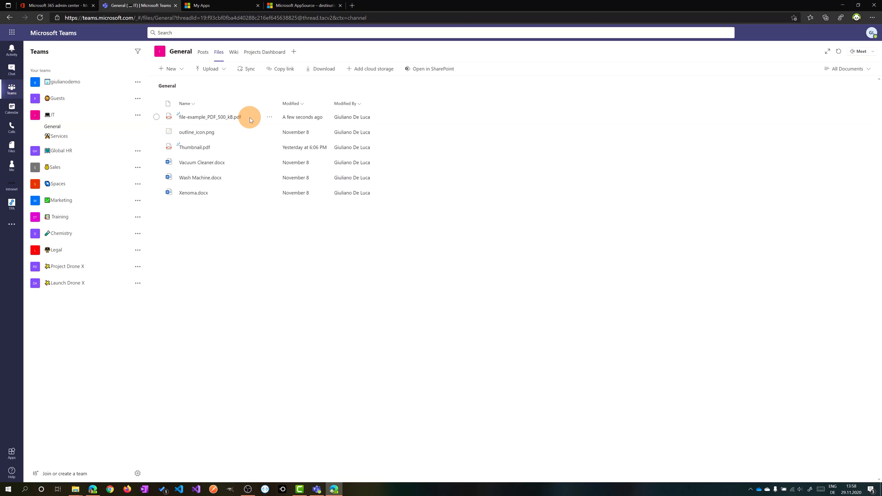
# Select file-example_PDF_500_kB.pdf and show its actions menu
pyautogui.click(156, 117)
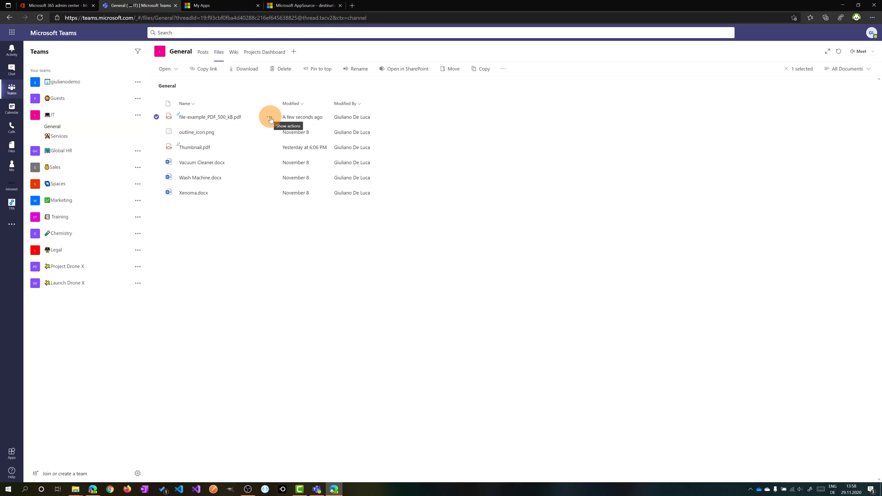
pyautogui.click(269, 117)
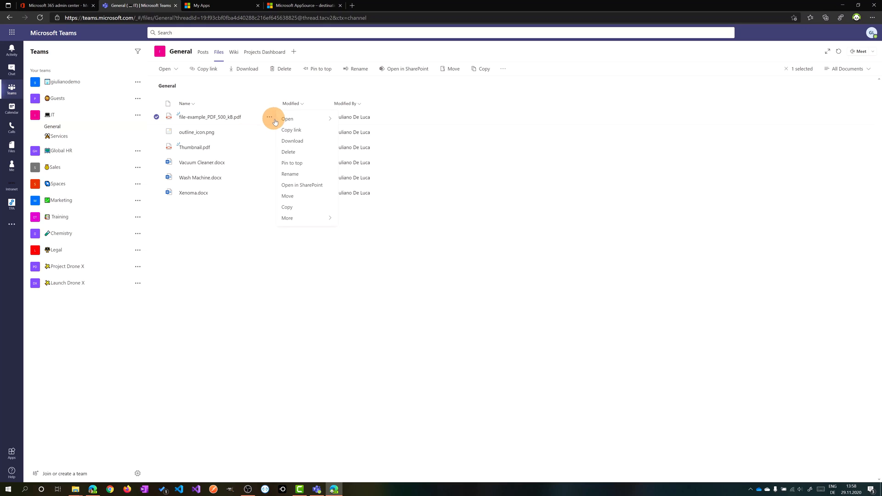
pyautogui.moveTo(327, 143)
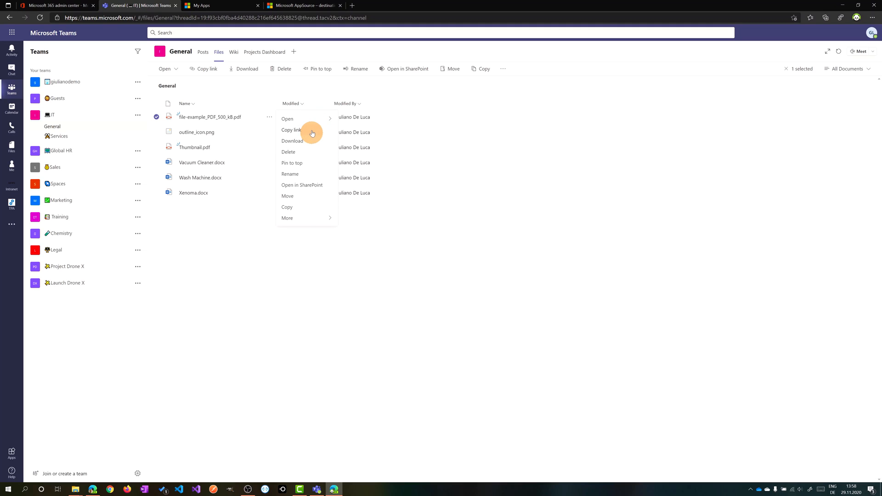
pyautogui.moveTo(286, 119)
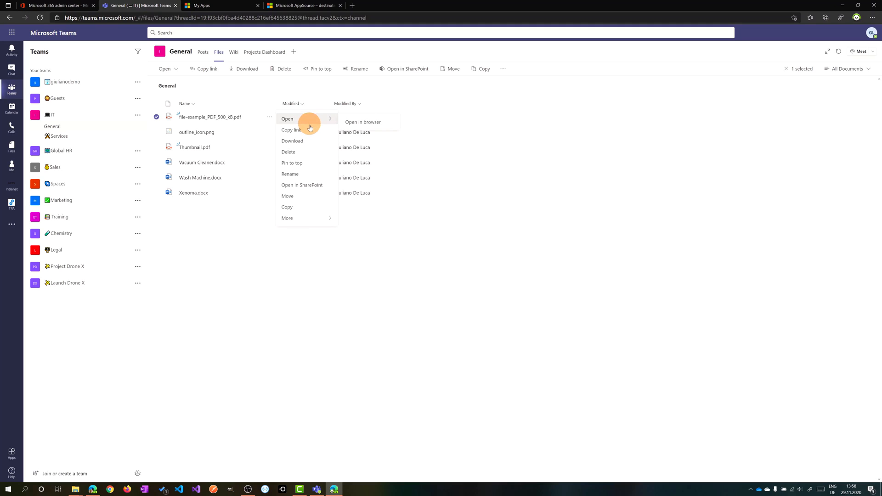
pyautogui.moveTo(307, 219)
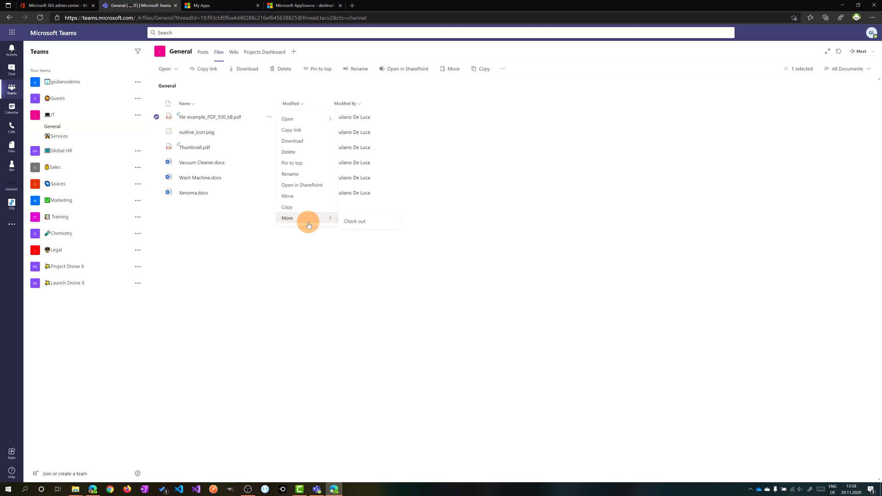
pyautogui.moveTo(309, 141)
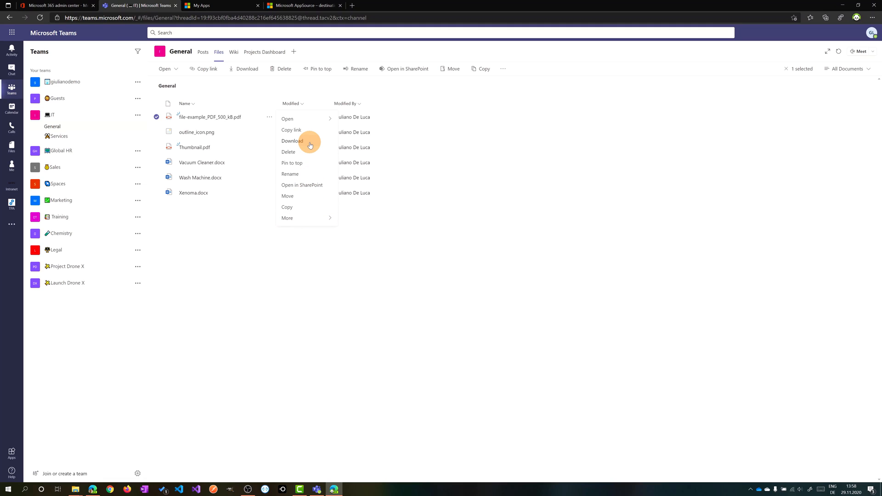
pyautogui.moveTo(310, 92)
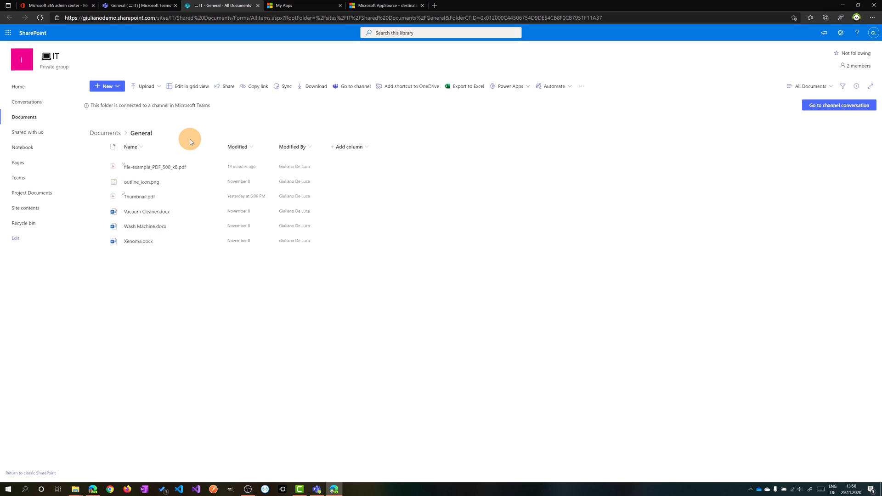
pyautogui.moveTo(199, 167)
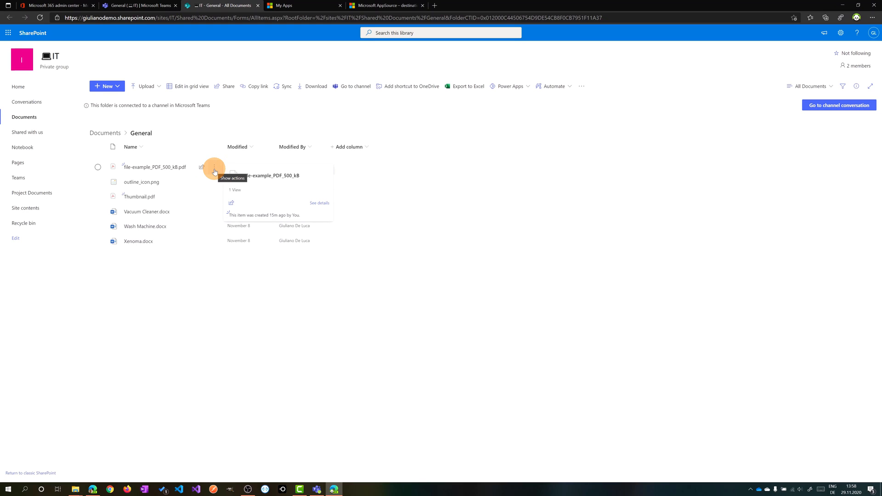
# Open file-example_PDF_500_kB.pdf in Adobe Document Cloud from its actions menu
pyautogui.click(214, 170)
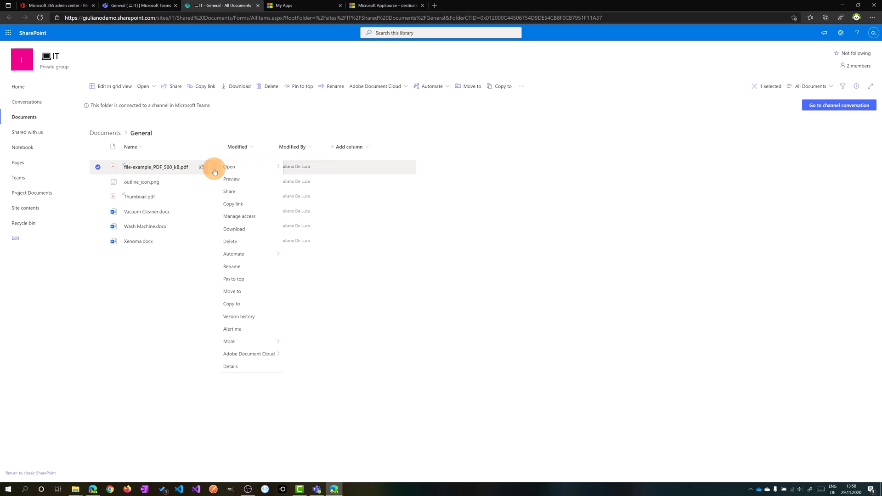
pyautogui.moveTo(254, 311)
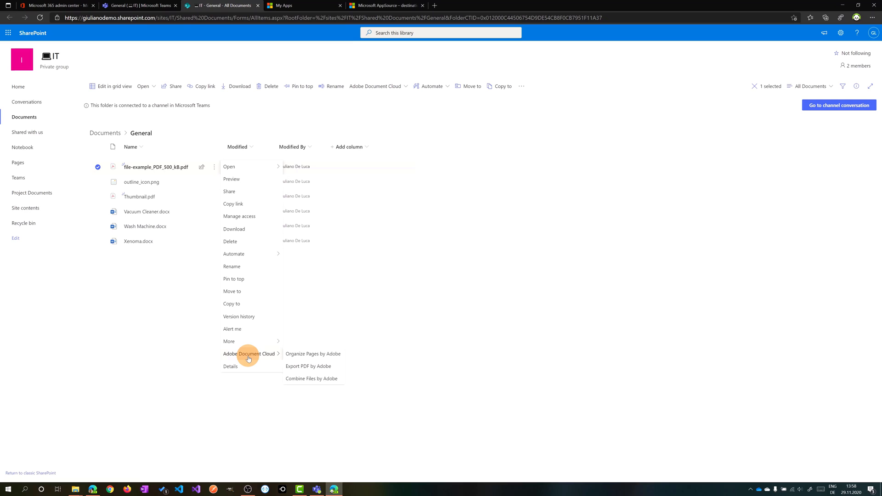
pyautogui.moveTo(252, 359)
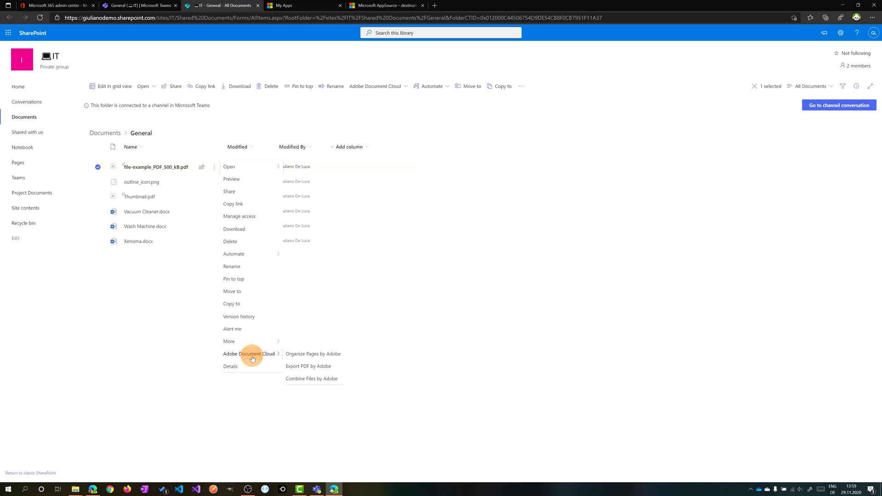
pyautogui.moveTo(245, 172)
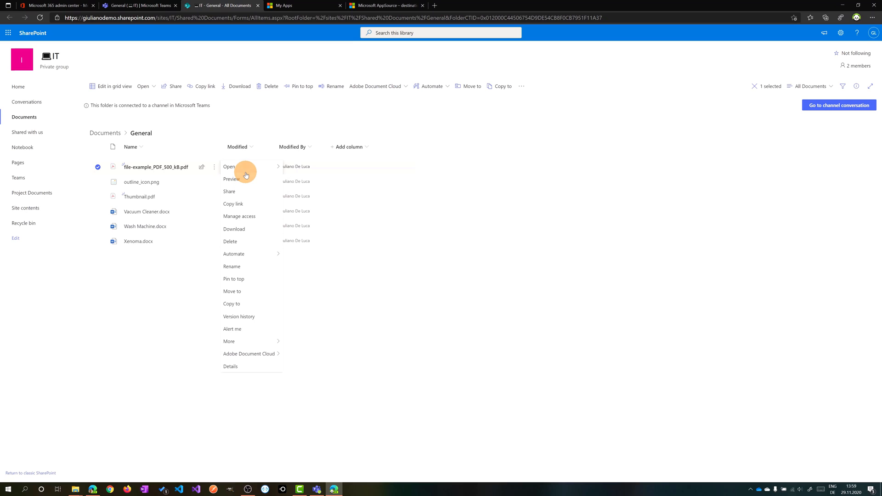
pyautogui.moveTo(228, 166)
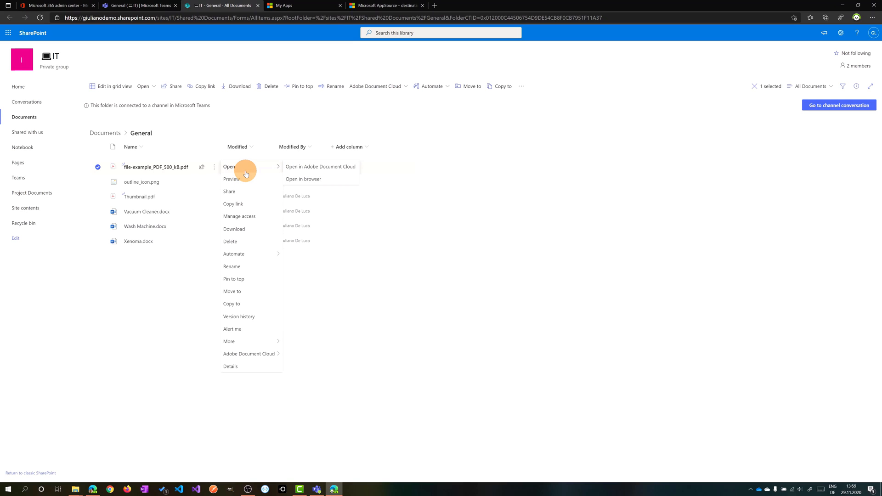
pyautogui.moveTo(319, 166)
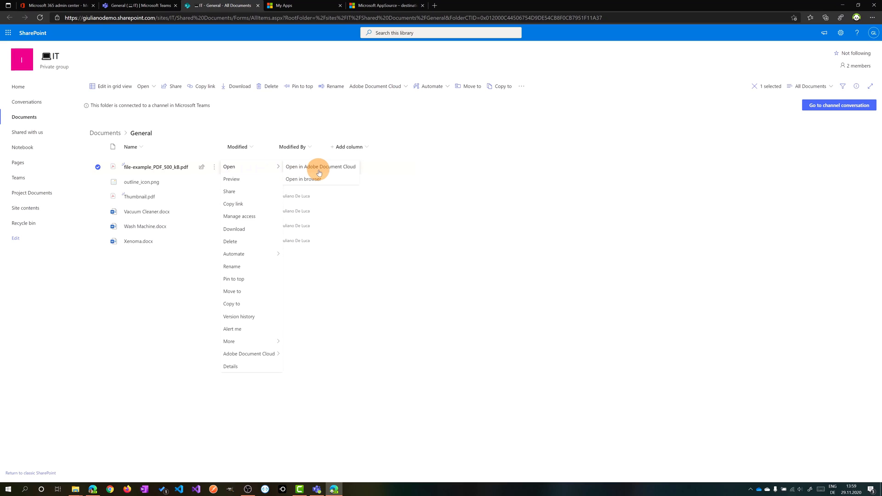
pyautogui.moveTo(322, 173)
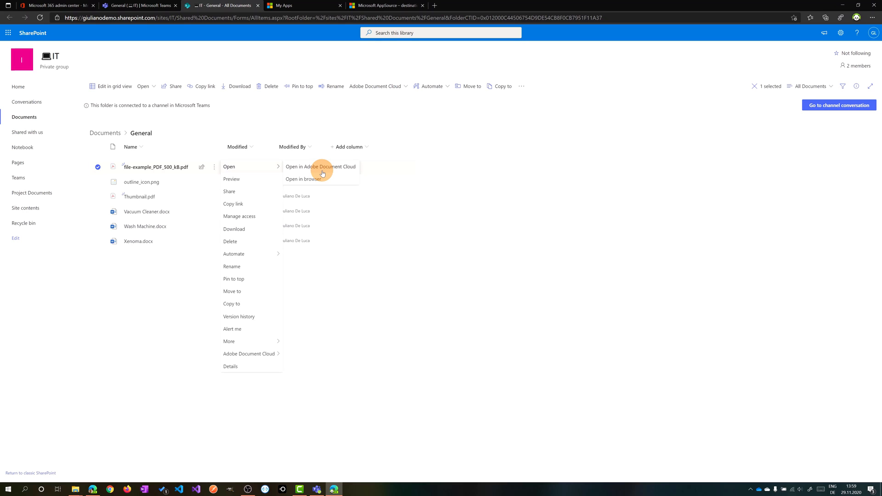
pyautogui.click(320, 166)
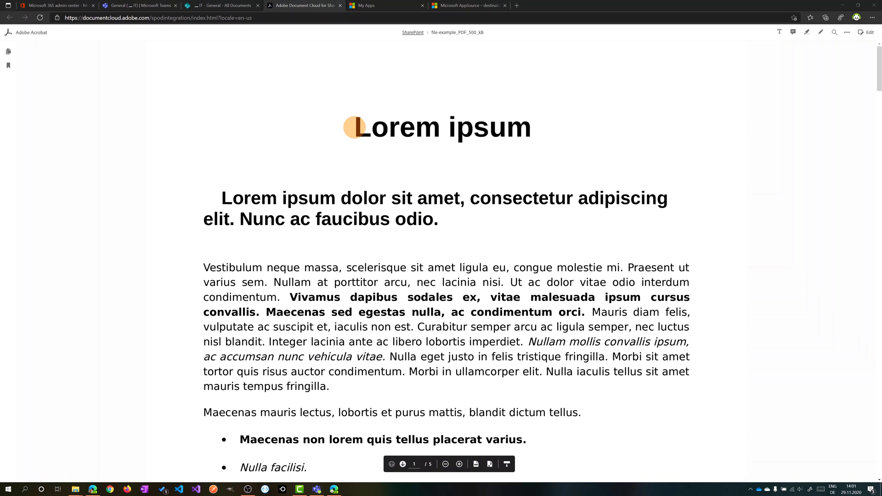
# Highlight 'Lorem', strike through 'ipsum', and select 'amet' in the subheading
pyautogui.doubleClick(442, 127)
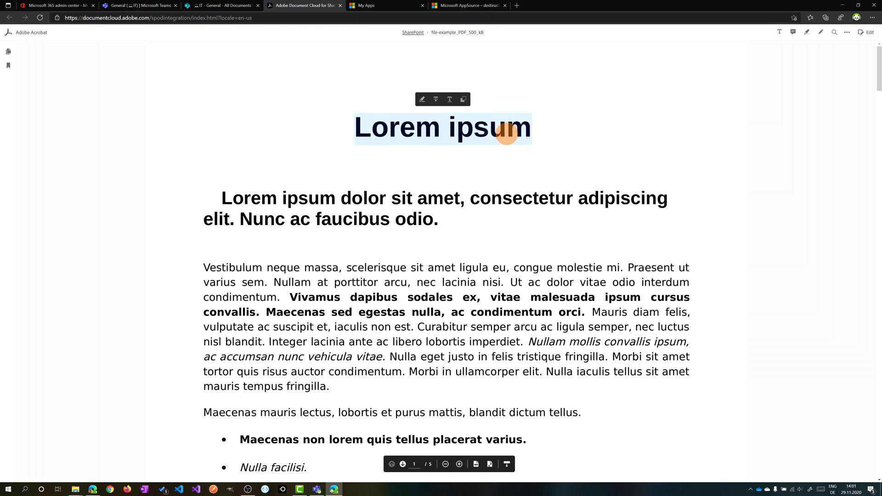
pyautogui.moveTo(422, 100)
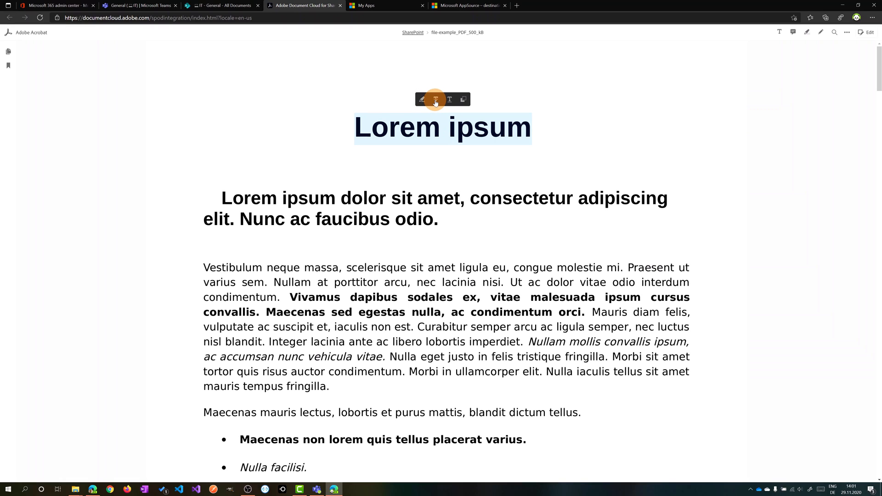
pyautogui.moveTo(435, 100)
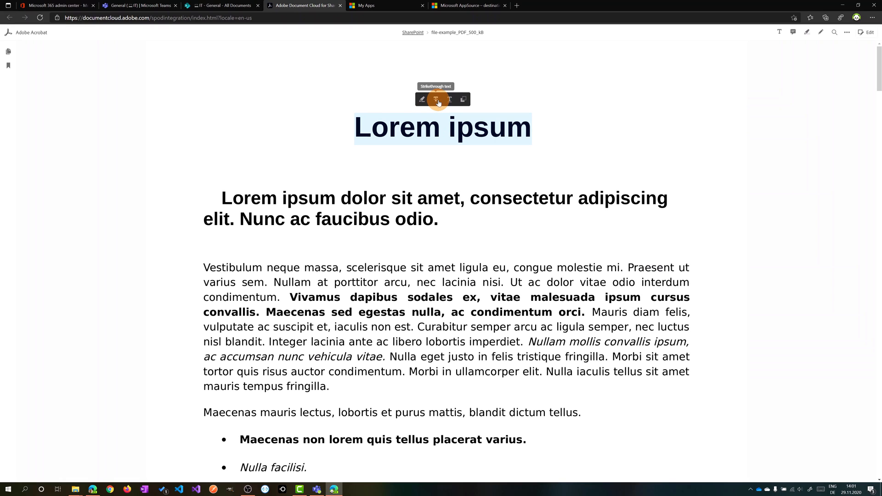
pyautogui.moveTo(448, 100)
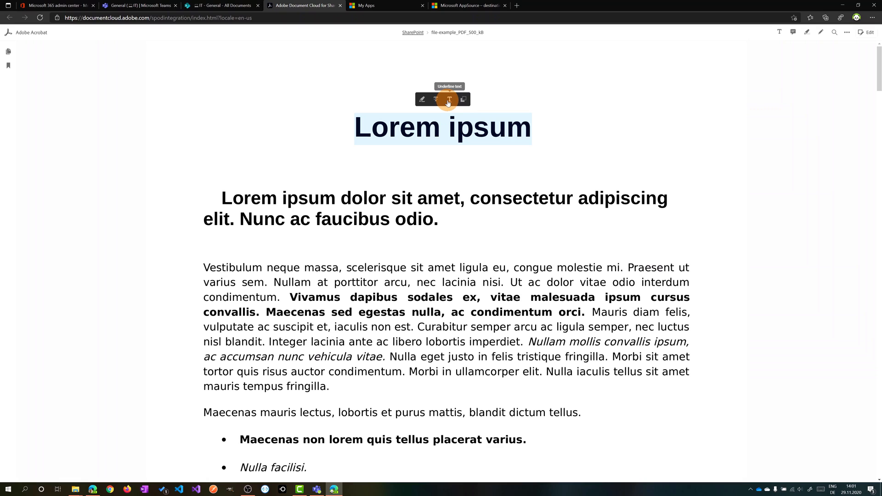
pyautogui.moveTo(461, 100)
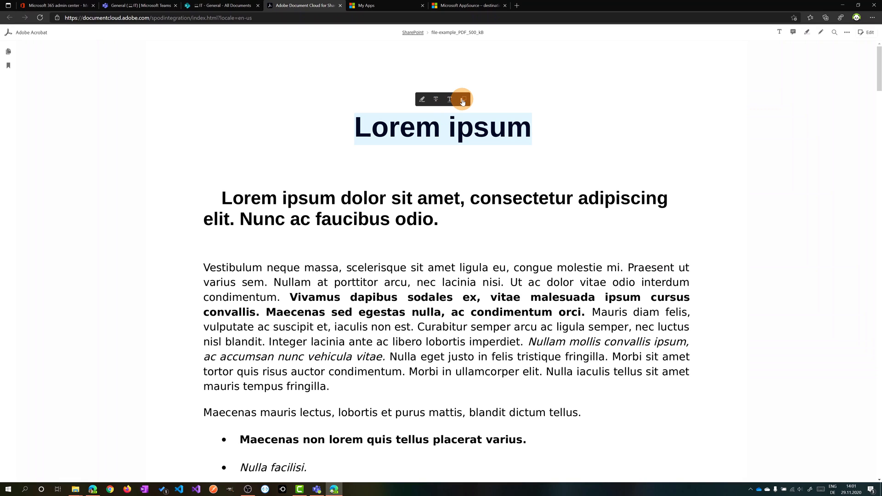
pyautogui.moveTo(461, 100)
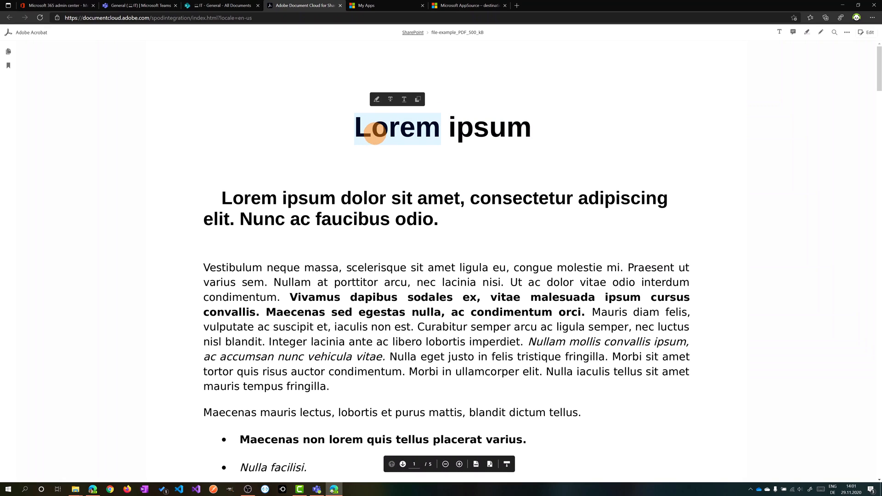
pyautogui.click(377, 100)
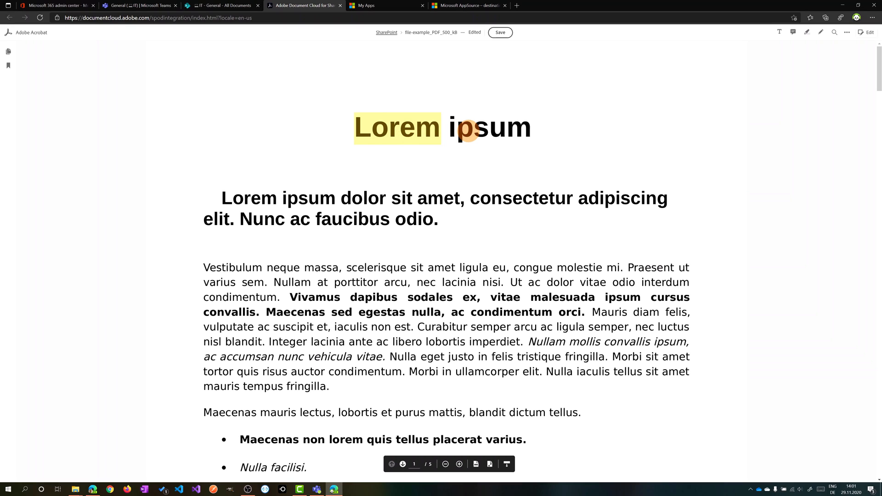
pyautogui.doubleClick(488, 127)
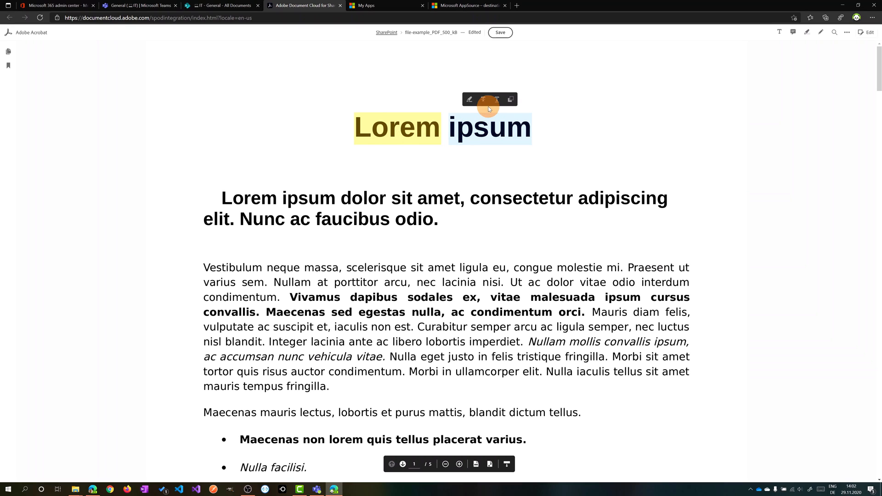
pyautogui.moveTo(483, 100)
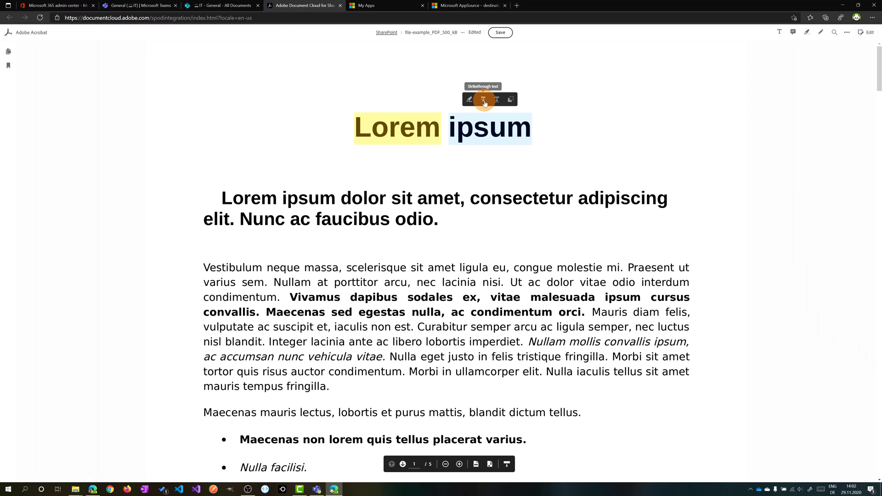
pyautogui.click(483, 100)
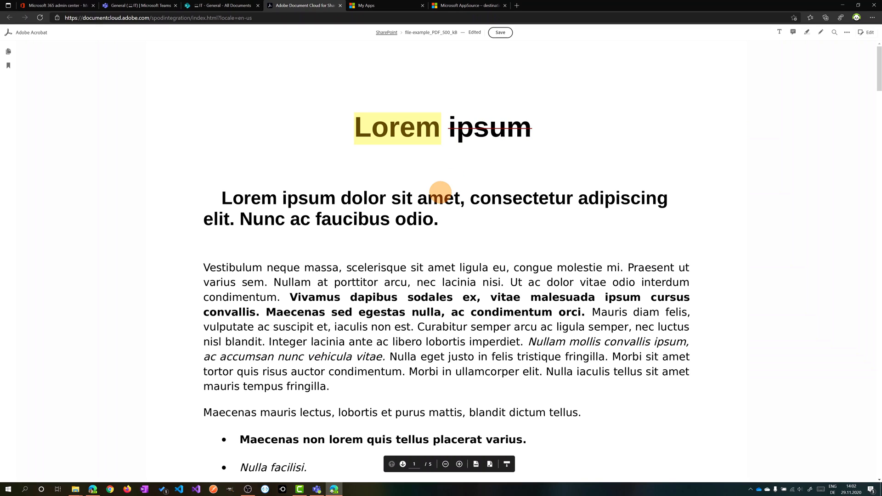
pyautogui.doubleClick(440, 198)
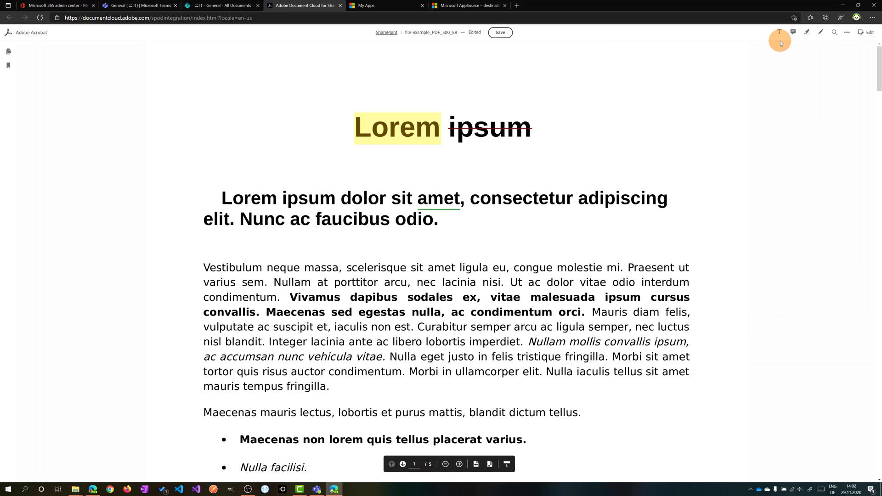
pyautogui.moveTo(779, 32)
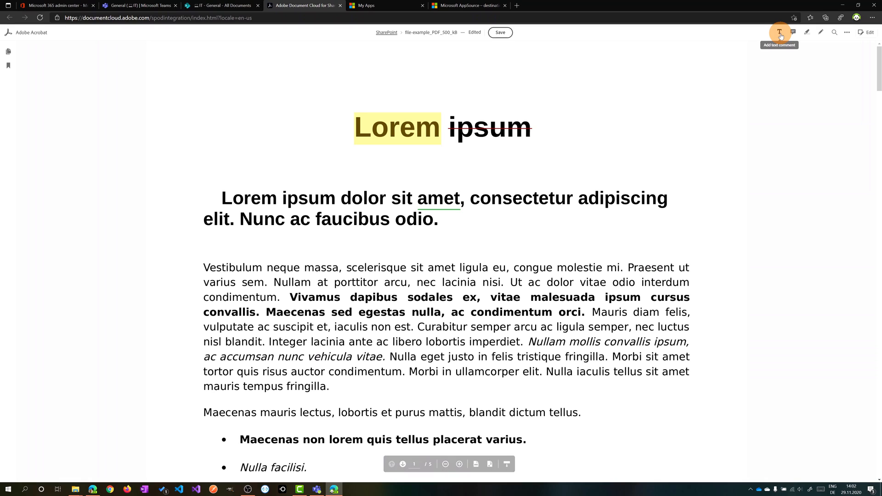
# Place the comment 'Fill out this column' in row 1's last table cell
pyautogui.scroll(-3)
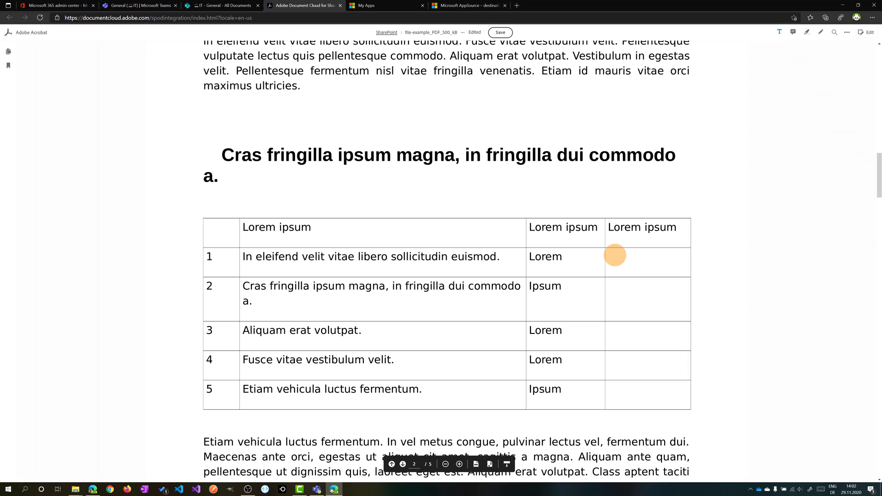
pyautogui.click(634, 256)
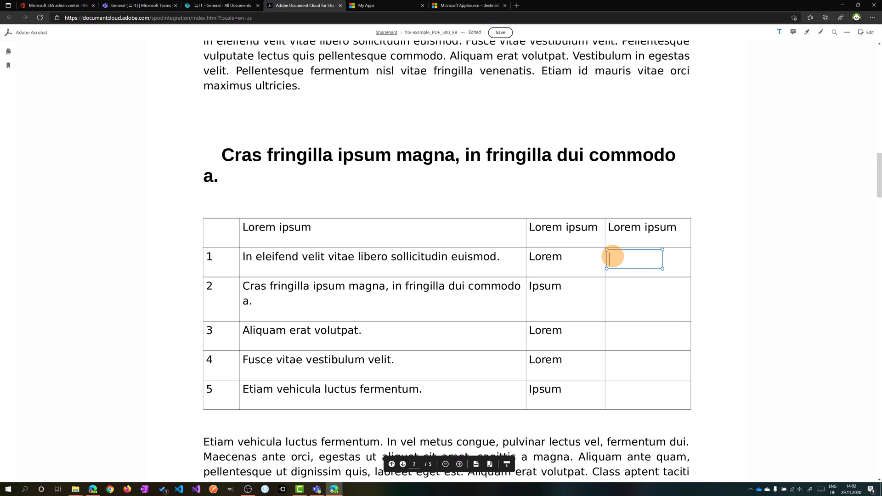
pyautogui.moveTo(531, 141)
pyautogui.write('Fill out this')
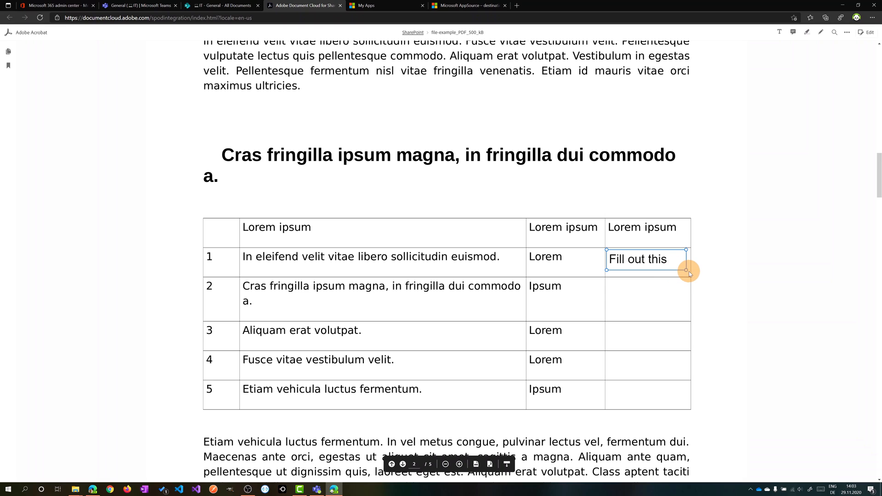
pyautogui.write('column')
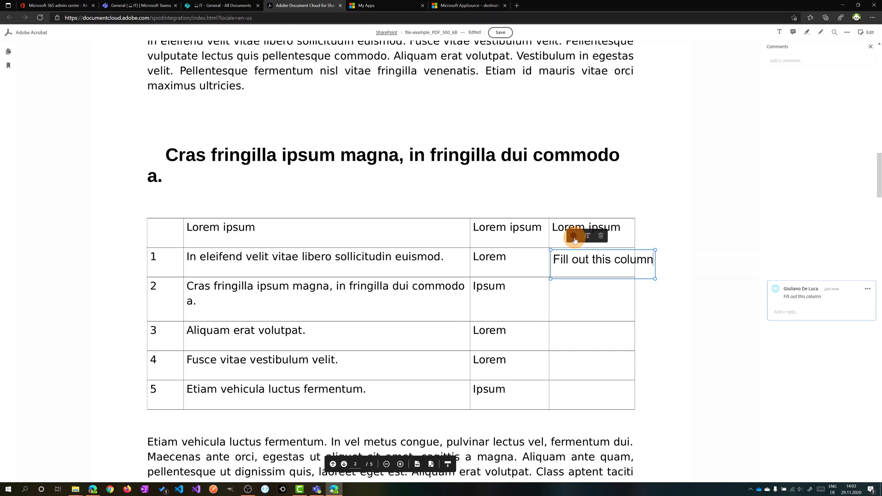
pyautogui.moveTo(573, 235)
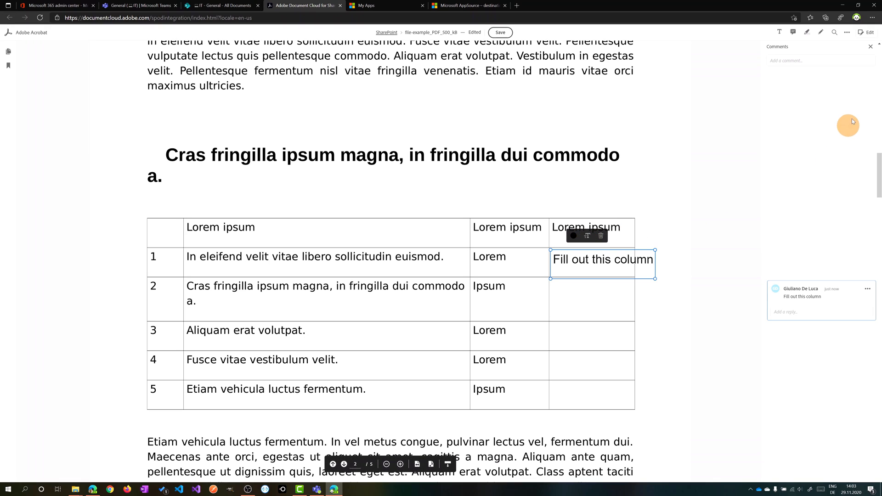
pyautogui.moveTo(824, 59)
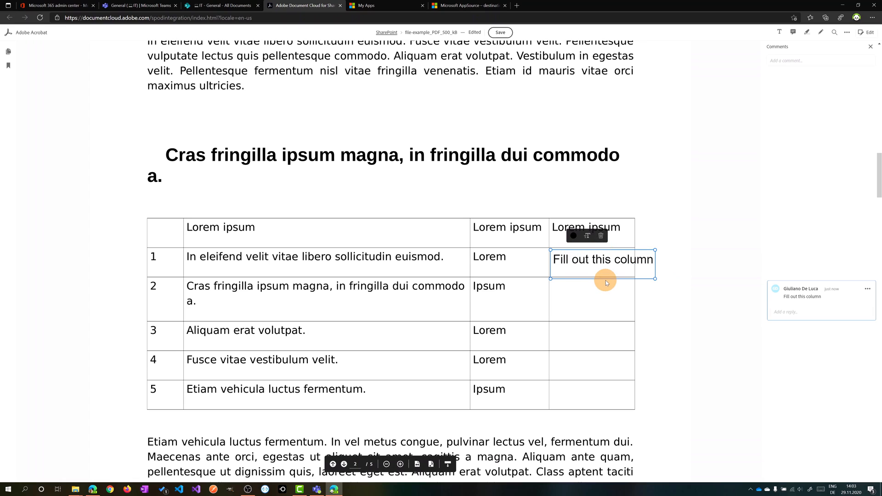
pyautogui.moveTo(809, 277)
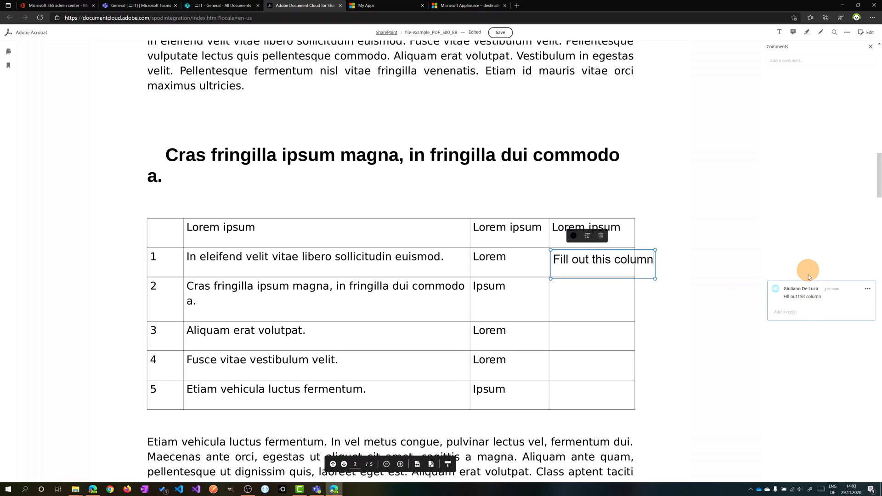
# Post the reply 'I are right' under the 'Fill out this column' comment
pyautogui.click(810, 313)
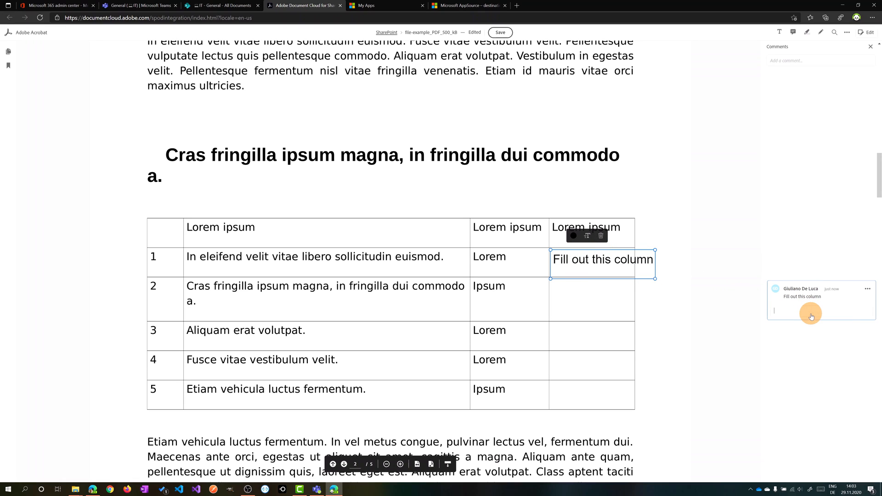
pyautogui.click(809, 312)
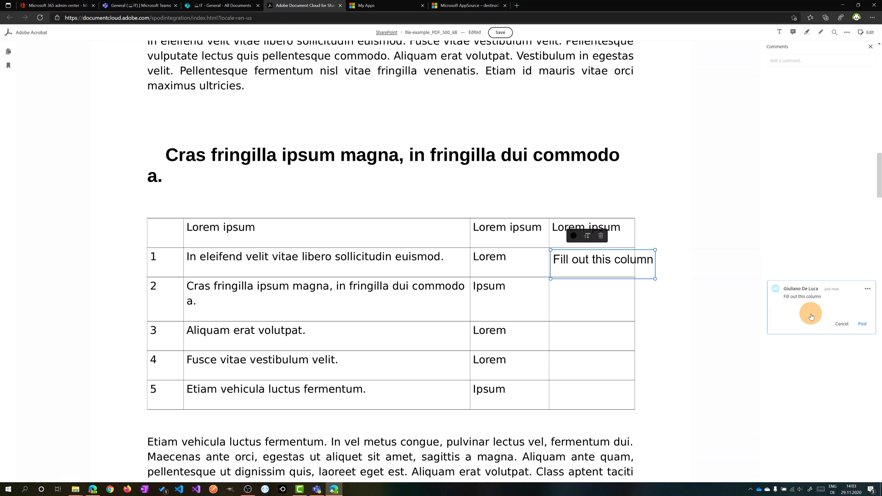
pyautogui.click(499, 32)
pyautogui.write('I are right')
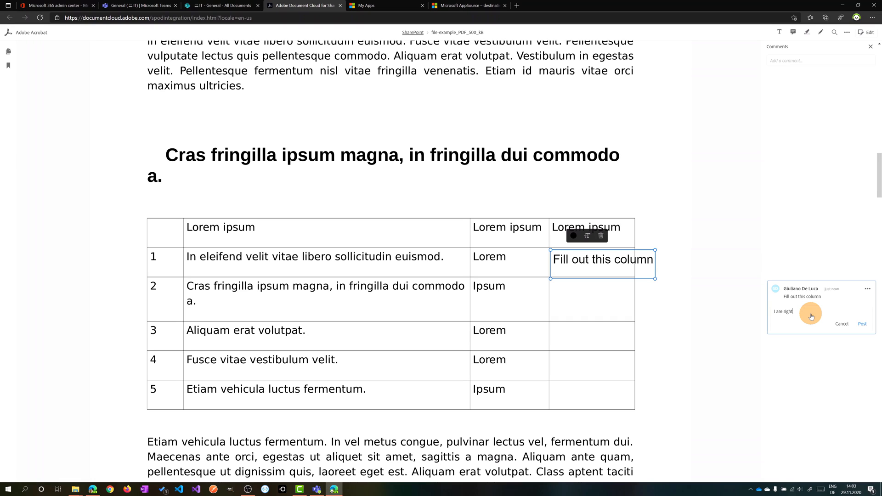
pyautogui.click(862, 323)
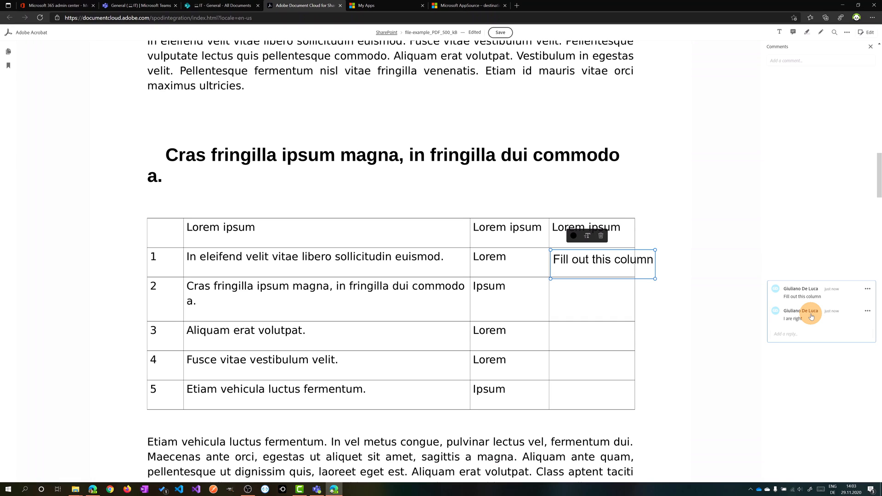
pyautogui.moveTo(762, 265)
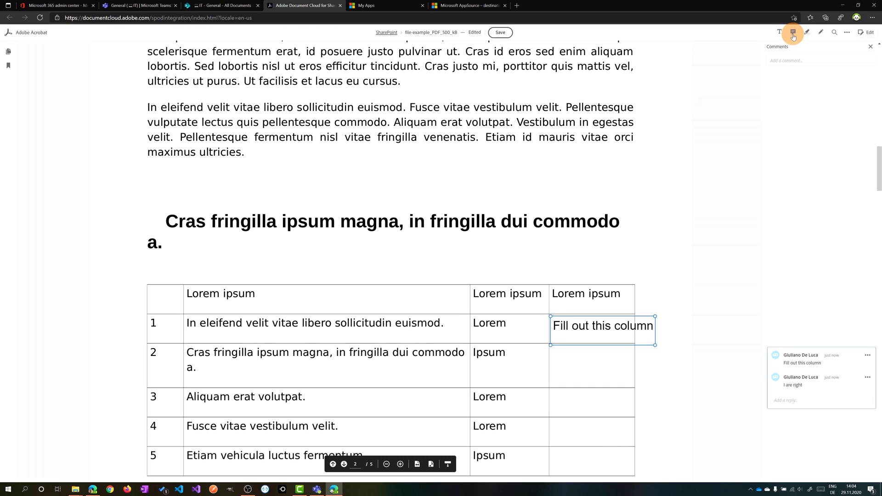
pyautogui.moveTo(793, 32)
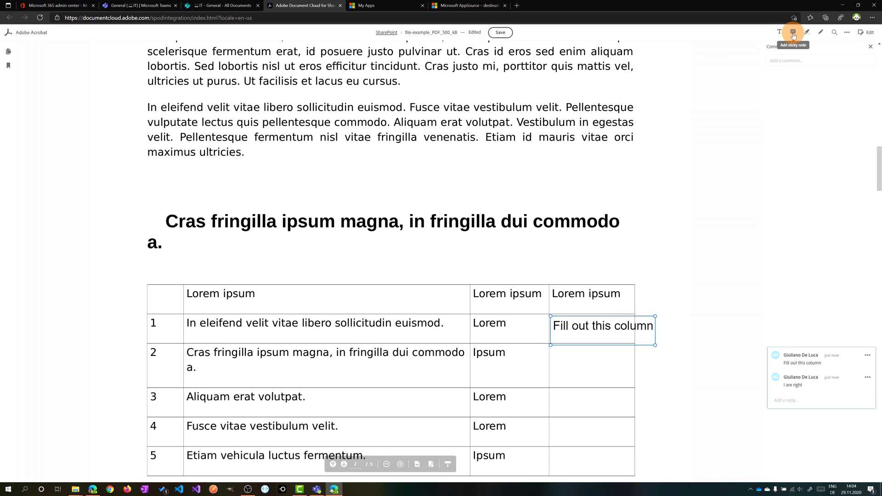
# Post a sticky note 'the title should be different' above the heading
pyautogui.click(499, 33)
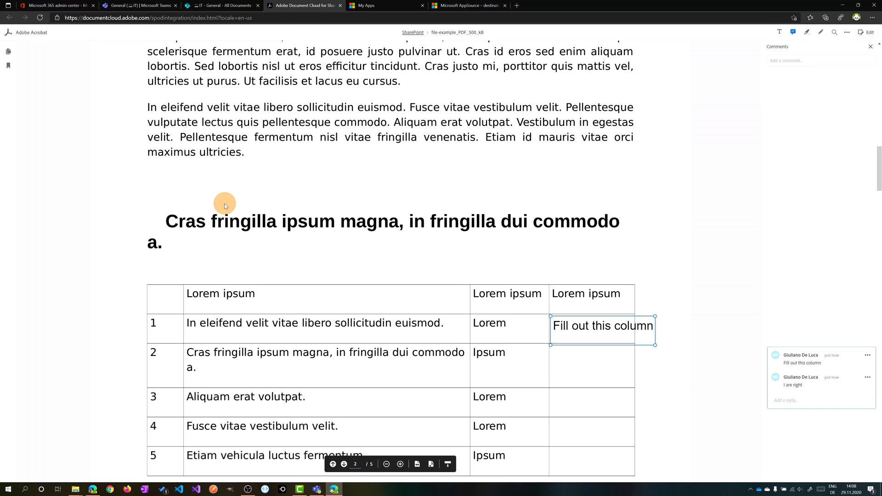
pyautogui.click(224, 203)
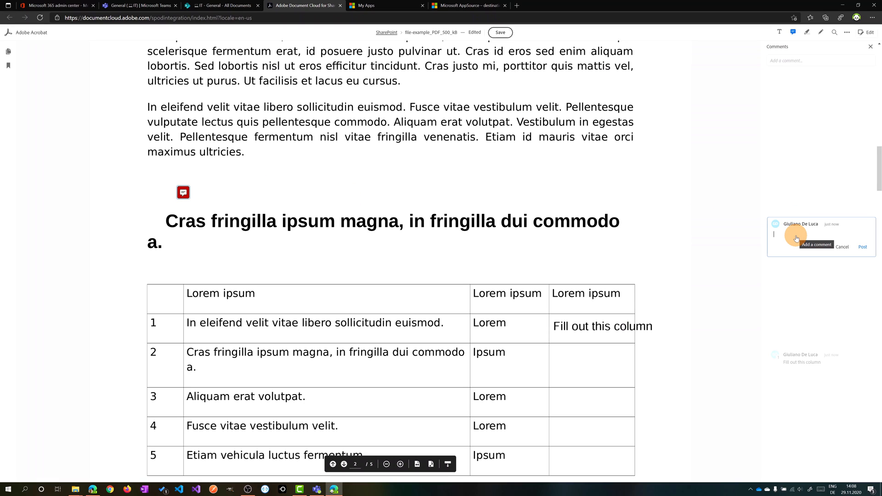
pyautogui.write('the title should be different')
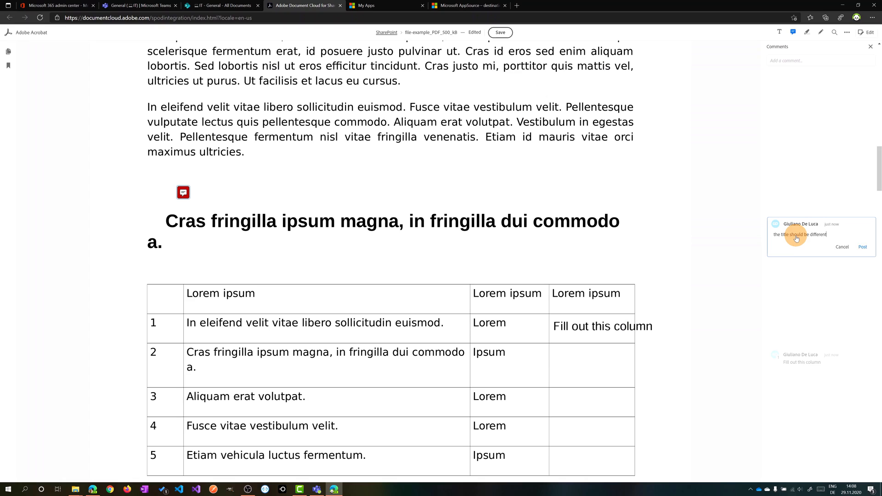
pyautogui.click(862, 246)
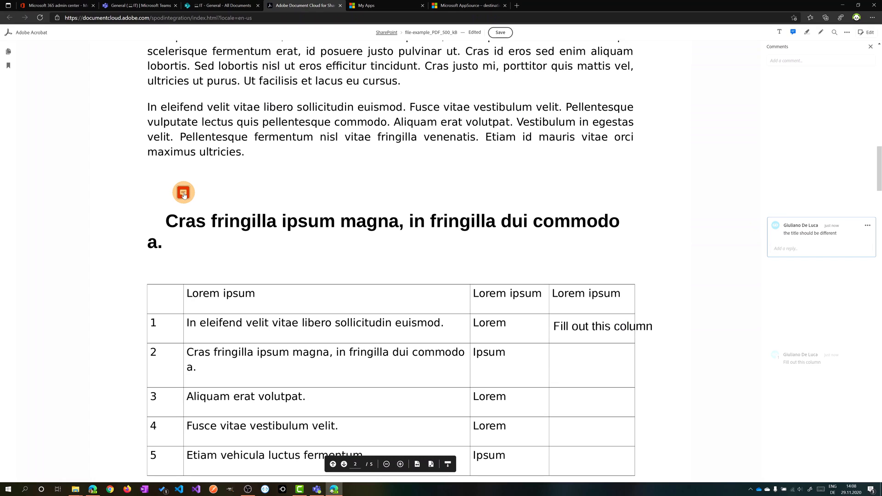
# Change the sticky note's colour to yellow
pyautogui.click(183, 192)
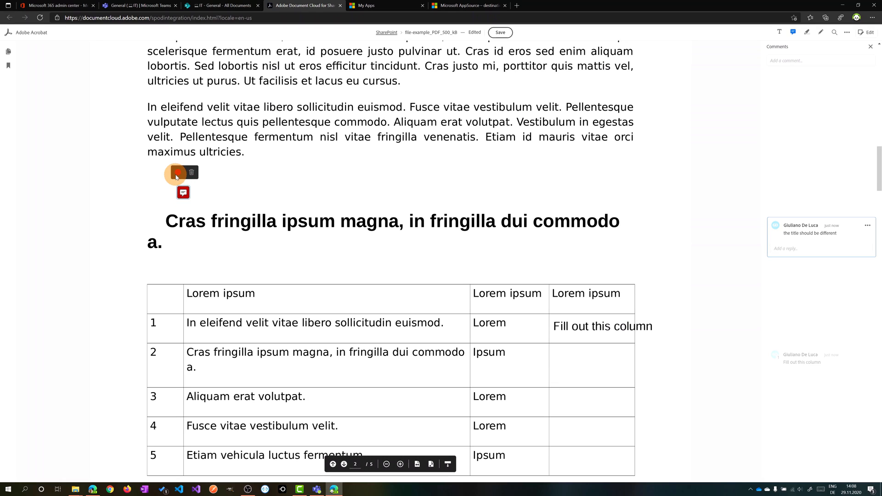
pyautogui.click(176, 172)
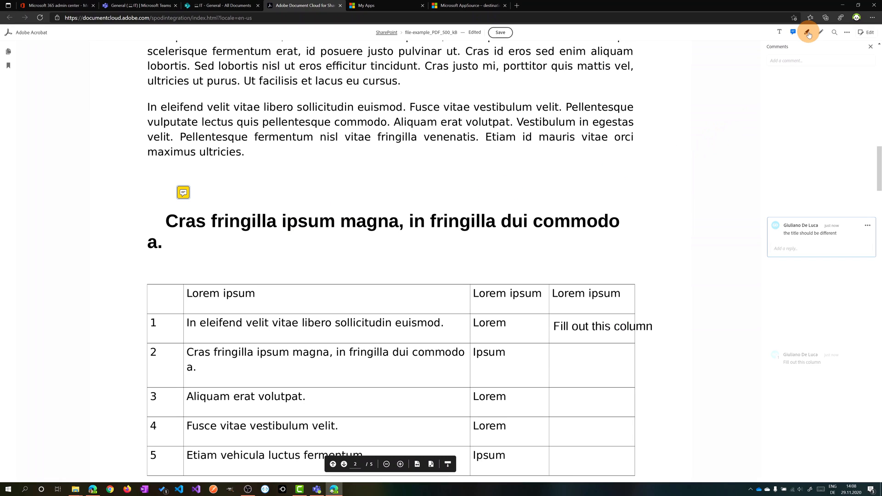
pyautogui.moveTo(807, 32)
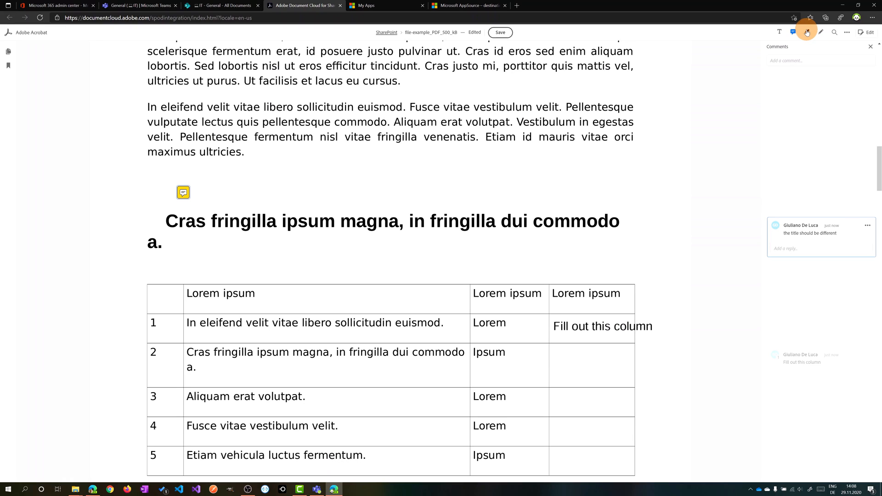
pyautogui.moveTo(821, 32)
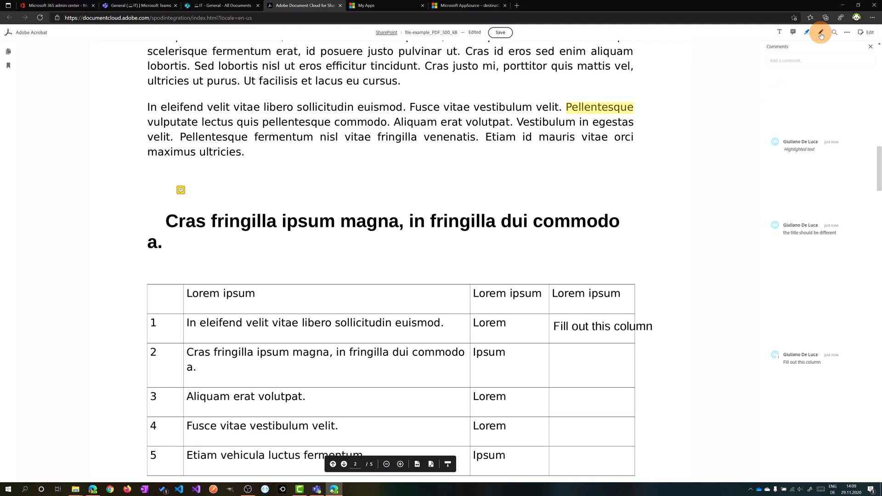
pyautogui.moveTo(821, 32)
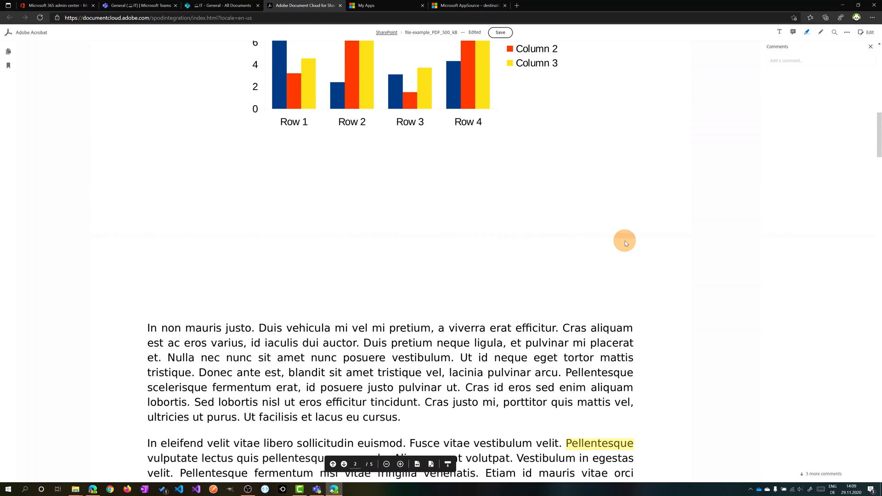
# Draw a freehand loop around the bold first bullet
pyautogui.scroll(3)
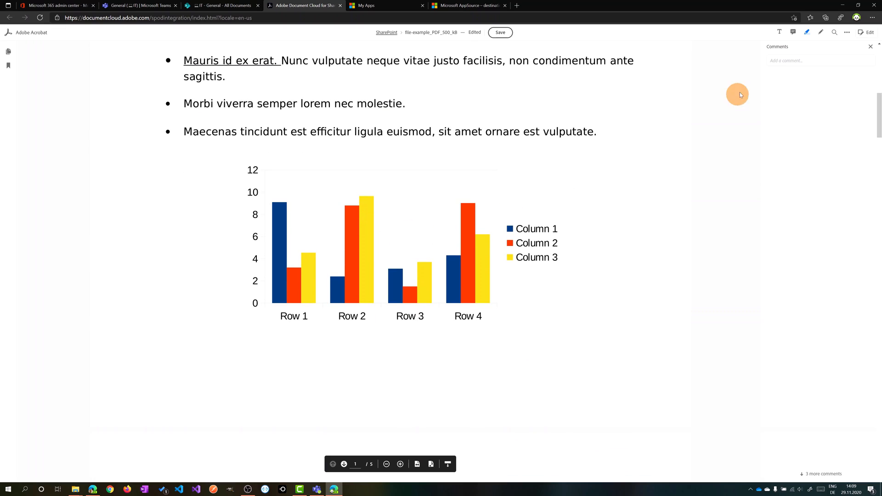
pyautogui.moveTo(821, 32)
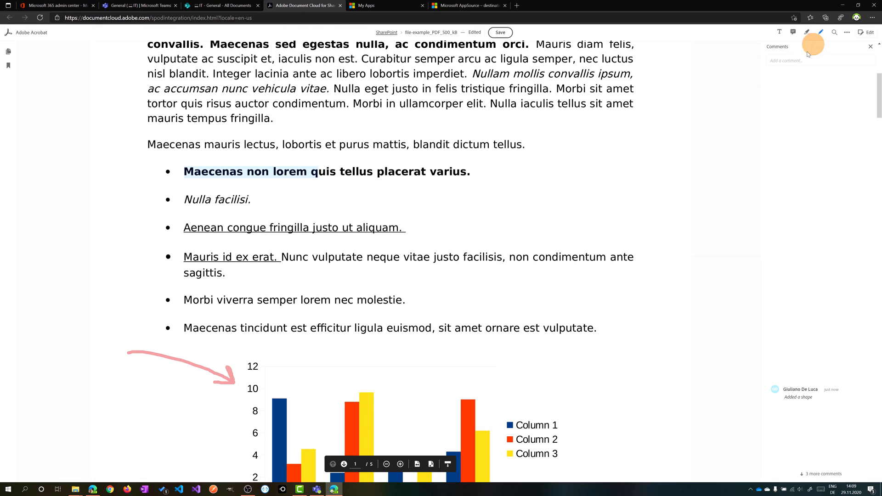
pyautogui.moveTo(275, 158); pyautogui.dragTo(489, 170)
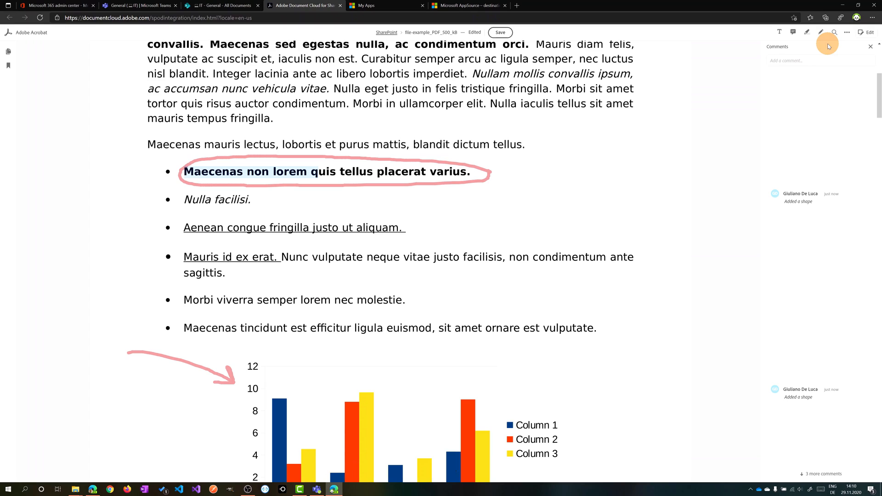
# Search the document for 'ante', returning 14 matches
pyautogui.click(835, 32)
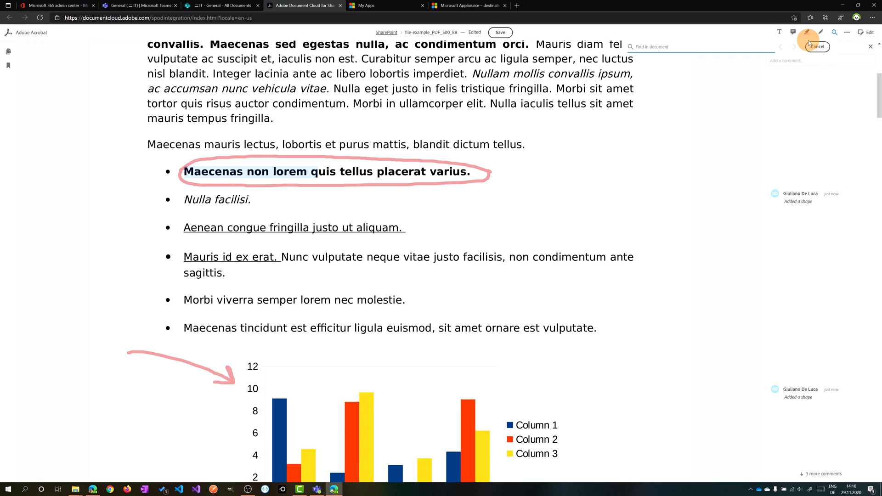
pyautogui.write('ante')
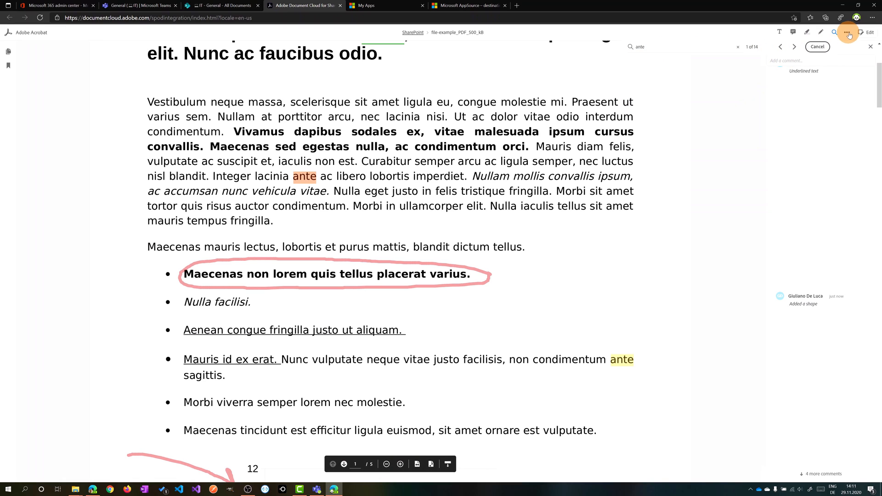
# Show the unsupported premium tools: Organize Pages, Combine Files, Export PDF, Create PDF
pyautogui.click(846, 32)
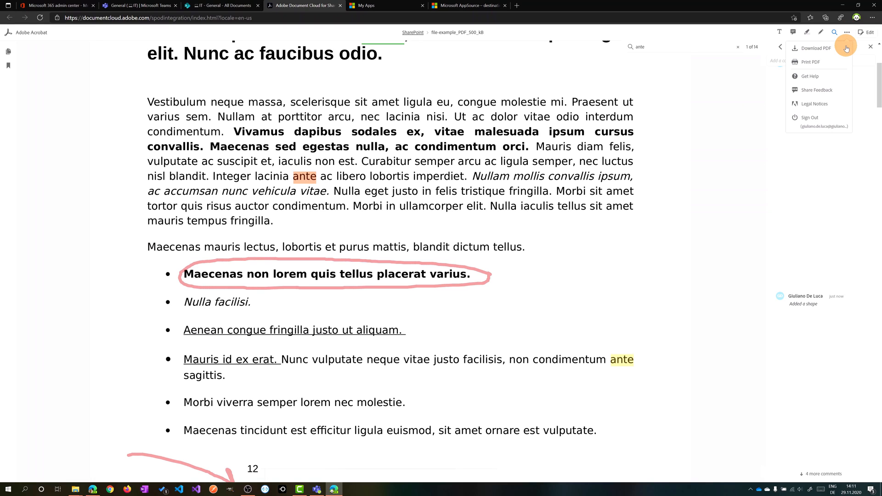
pyautogui.moveTo(838, 63)
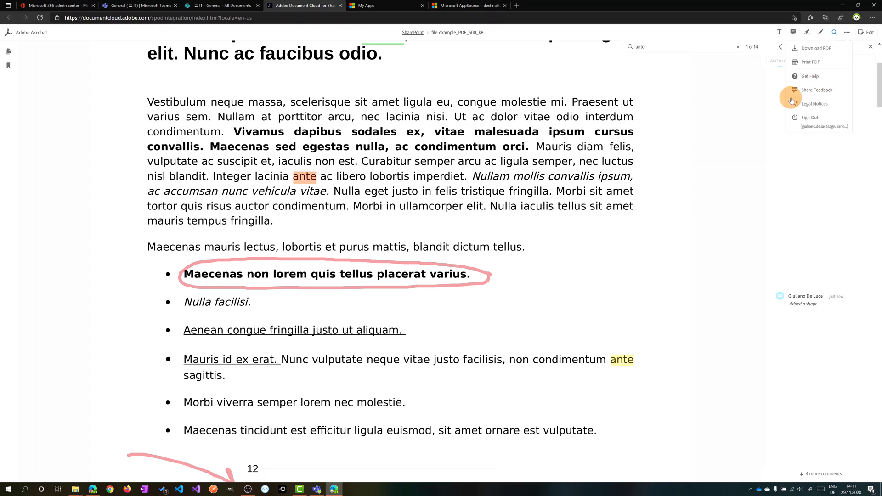
pyautogui.click(865, 32)
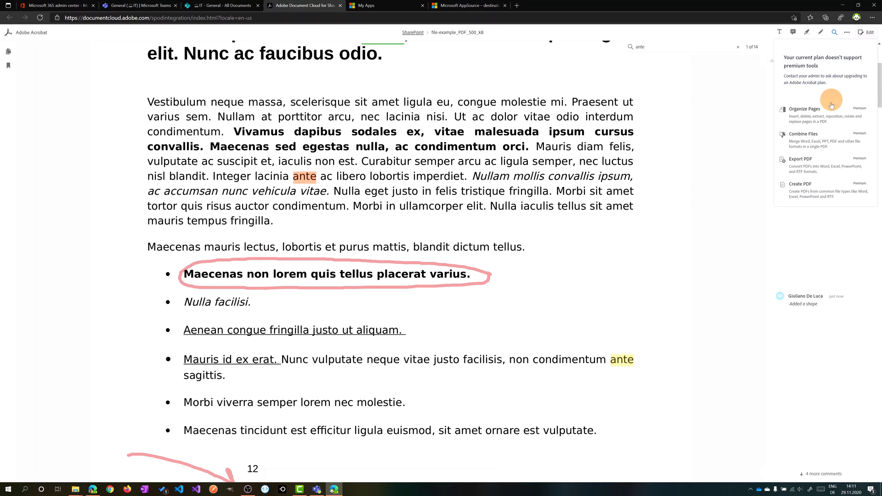
pyautogui.moveTo(795, 179)
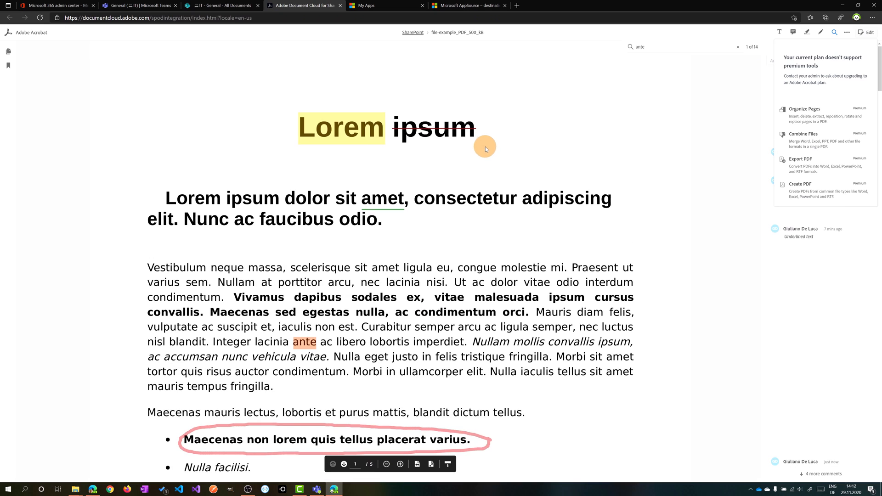
pyautogui.moveTo(410, 44)
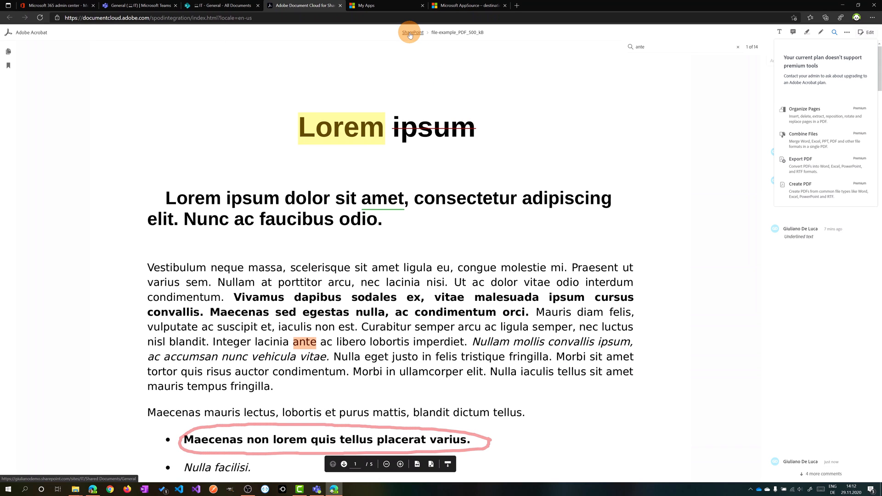
# Reopen file-example_PDF_500_kB.pdf from General and select the 'title should be different' comment
pyautogui.click(412, 32)
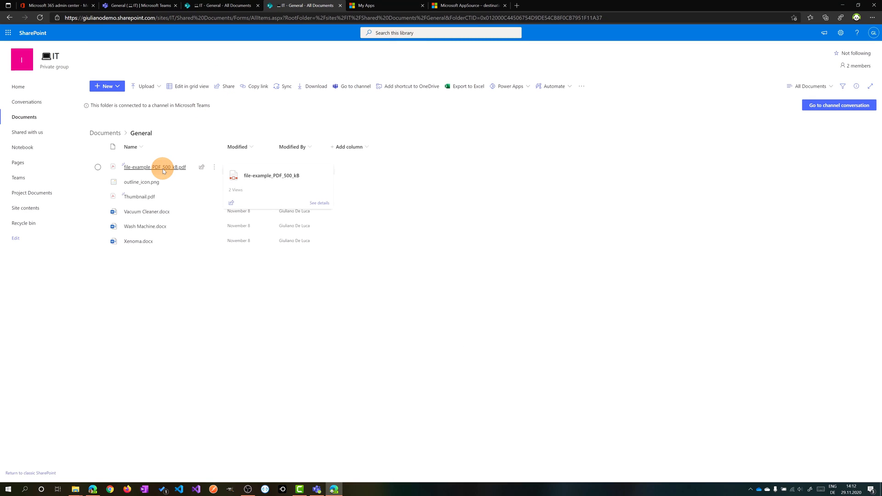
pyautogui.click(153, 167)
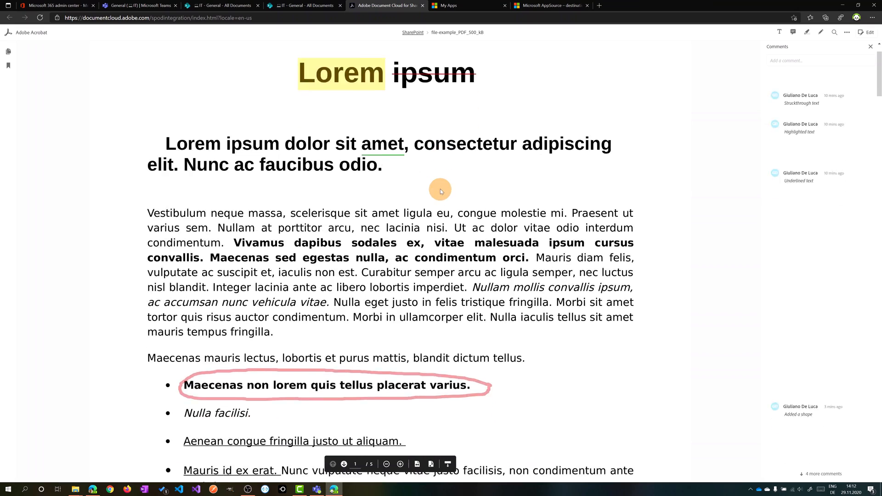
pyautogui.scroll(-3)
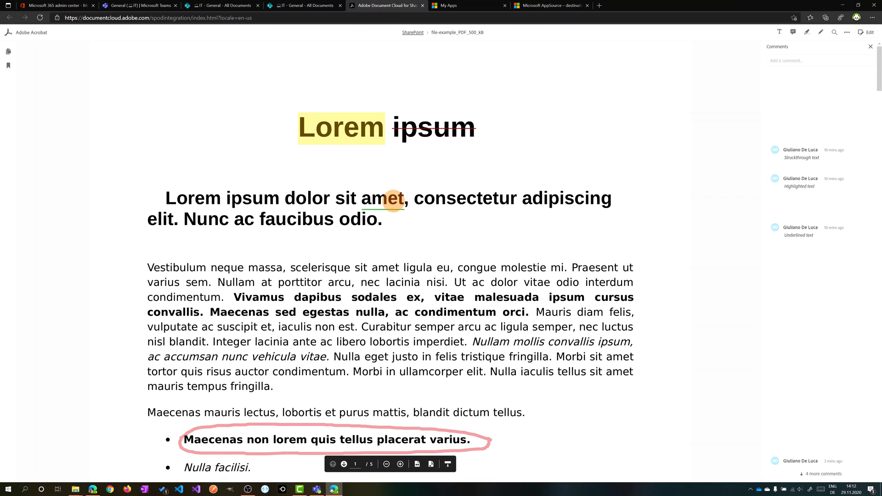
pyautogui.scroll(-3)
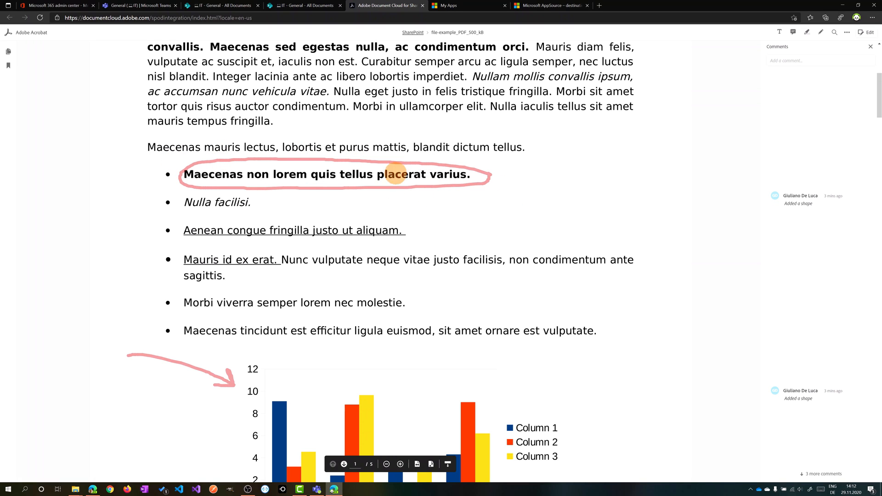
pyautogui.scroll(-3)
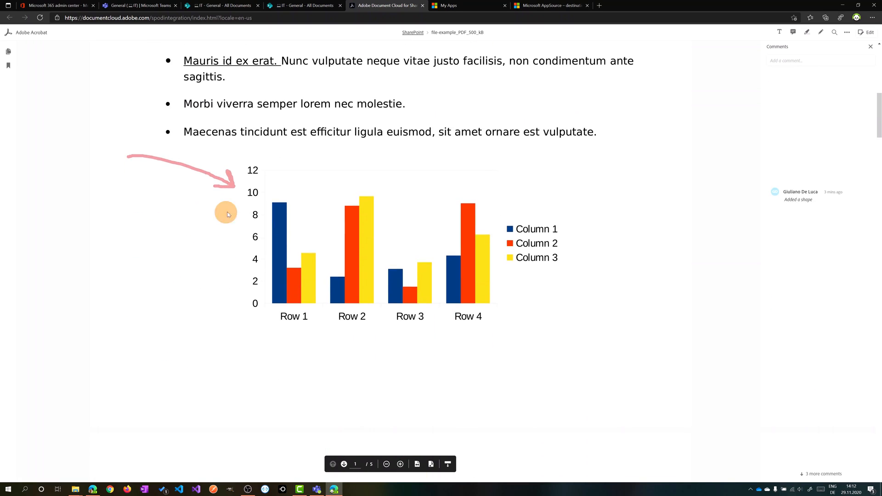
pyautogui.scroll(-3)
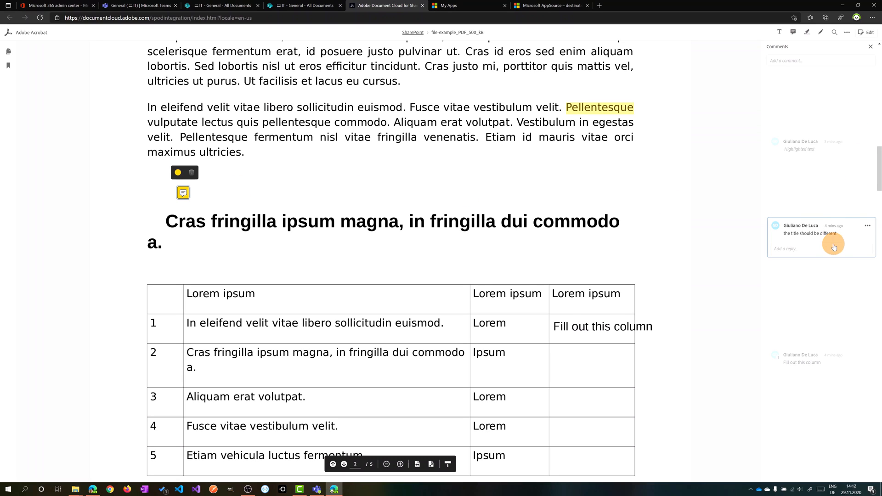
pyautogui.click(468, 5)
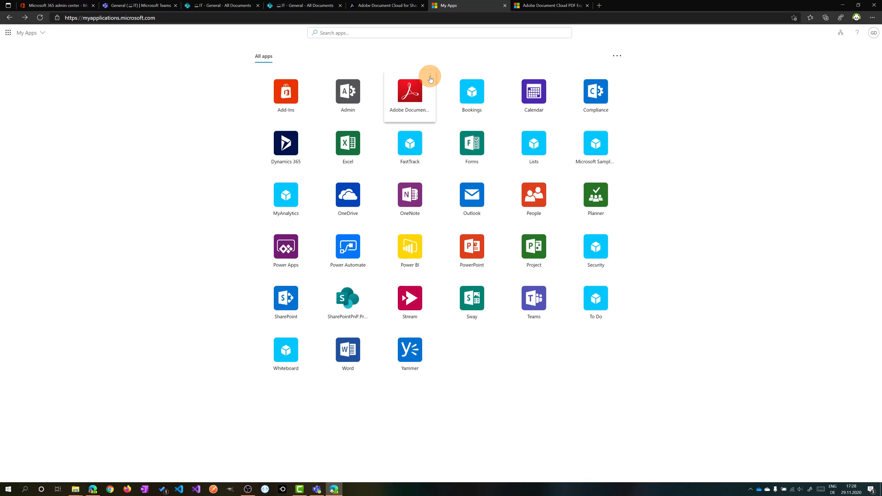
# Open Adobe Document Cloud's Manage your application page and expand Windows Azure Active Directory permissions
pyautogui.click(409, 92)
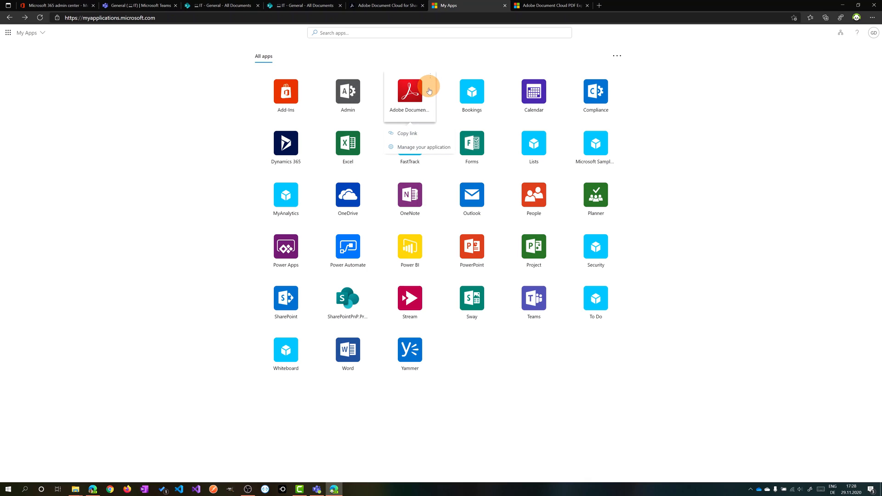
pyautogui.moveTo(419, 147)
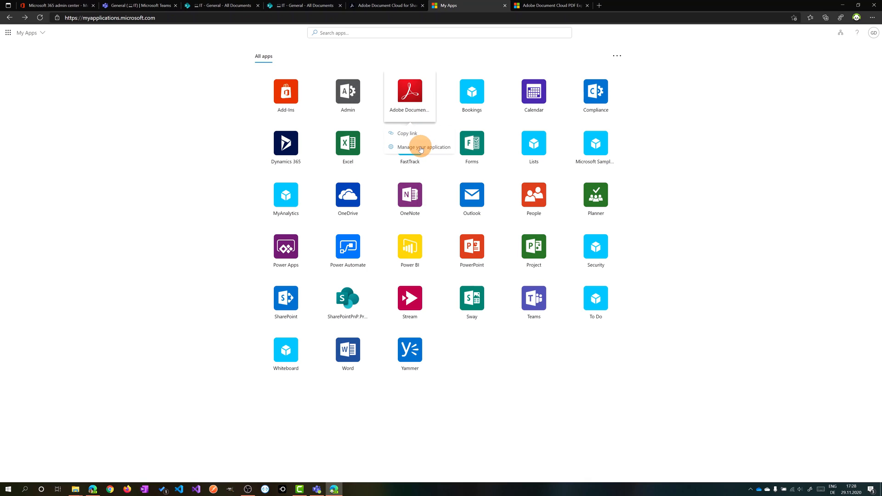
pyautogui.click(423, 147)
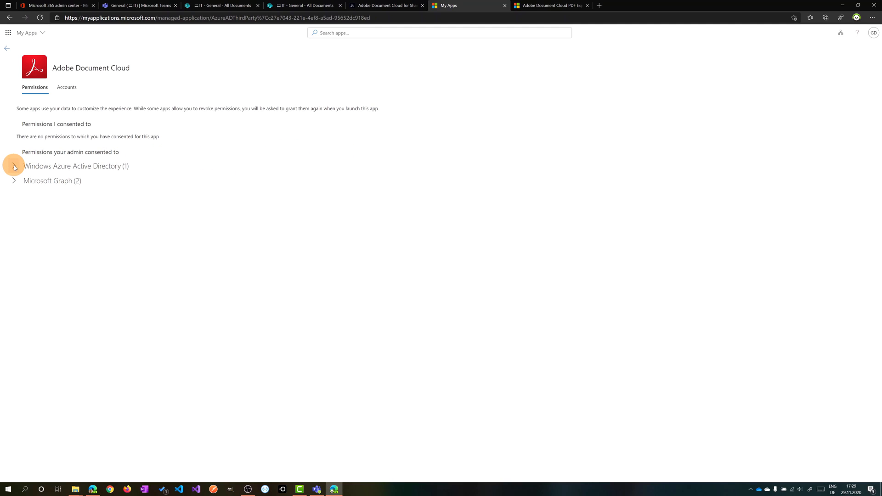
pyautogui.click(13, 166)
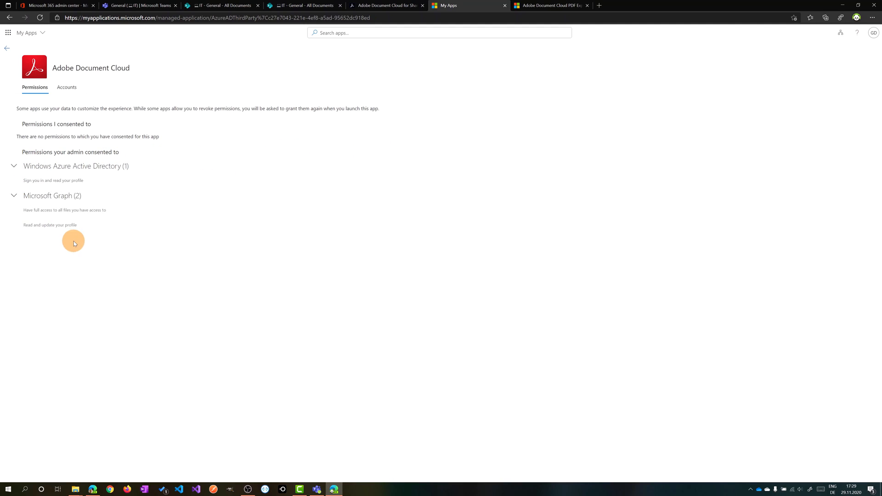
pyautogui.moveTo(175, 266)
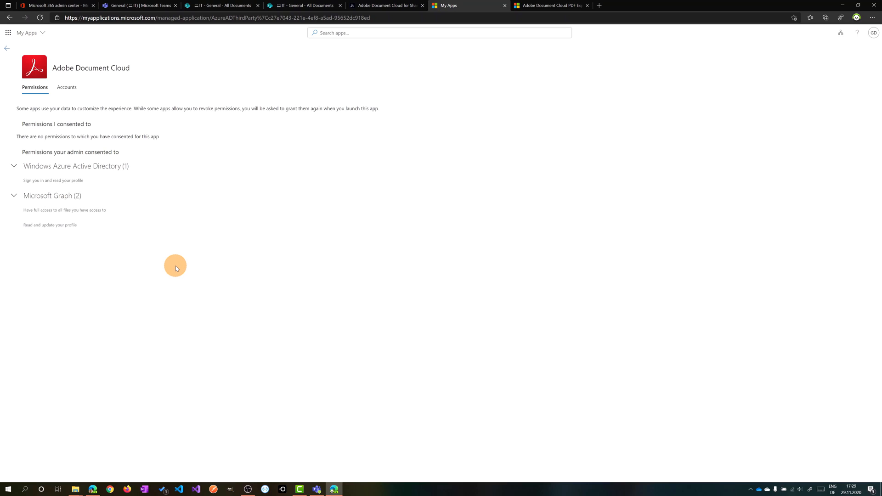
pyautogui.moveTo(169, 262)
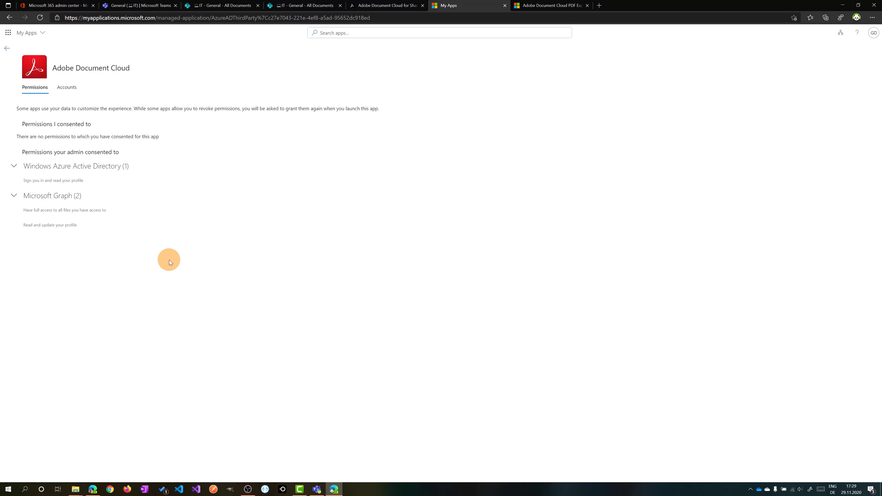
pyautogui.moveTo(81, 188)
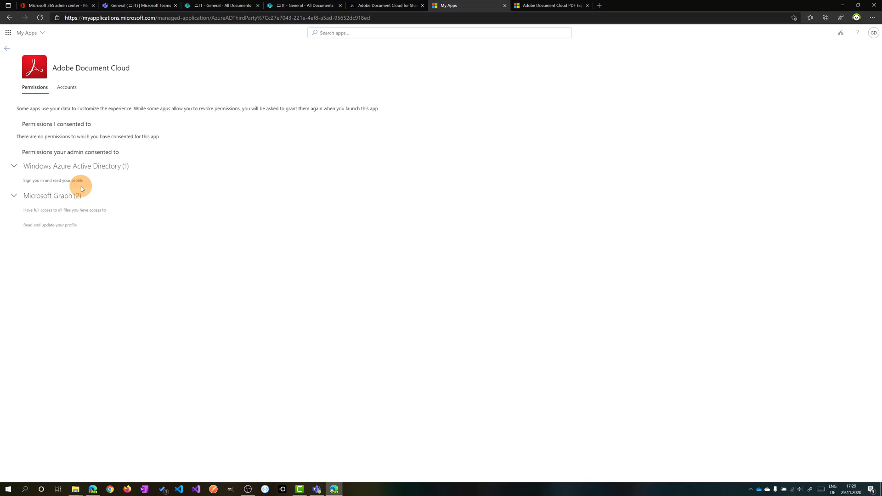
pyautogui.moveTo(98, 186)
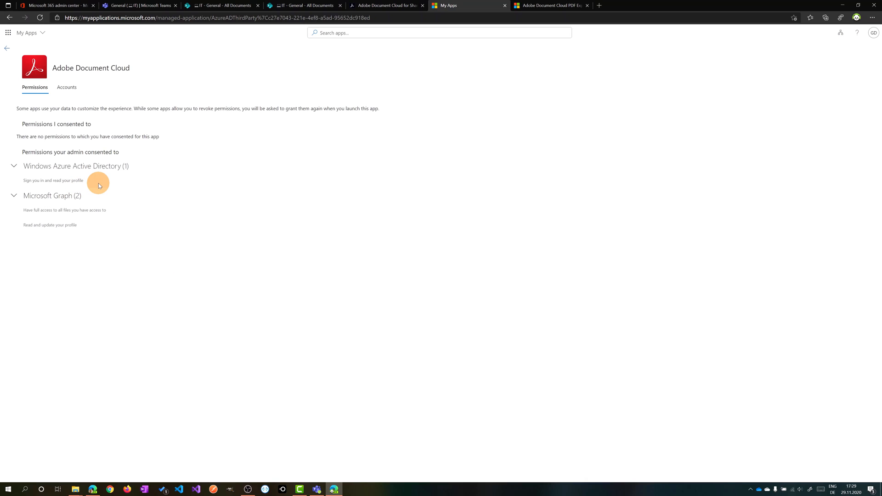
pyautogui.moveTo(65, 195)
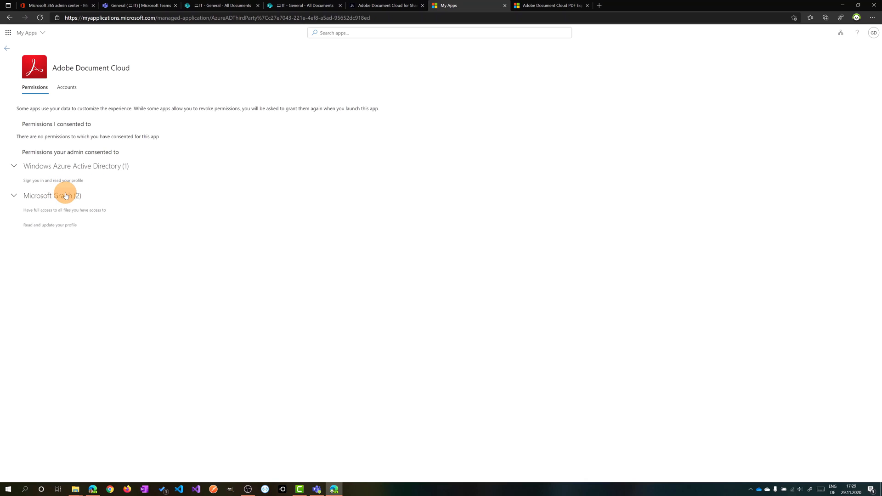
pyautogui.moveTo(100, 198)
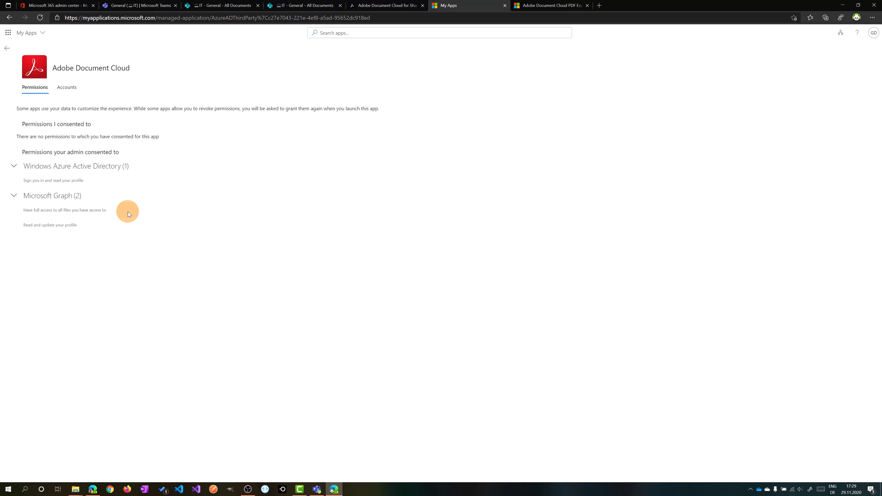
pyautogui.moveTo(140, 219)
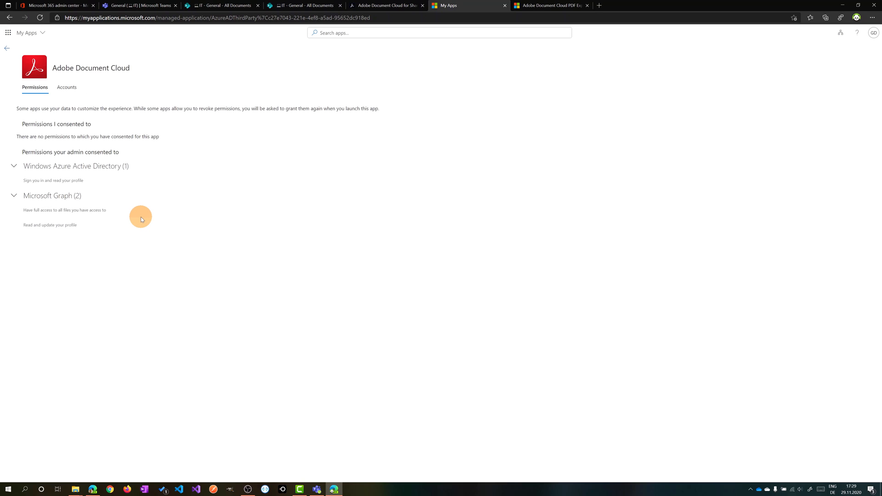